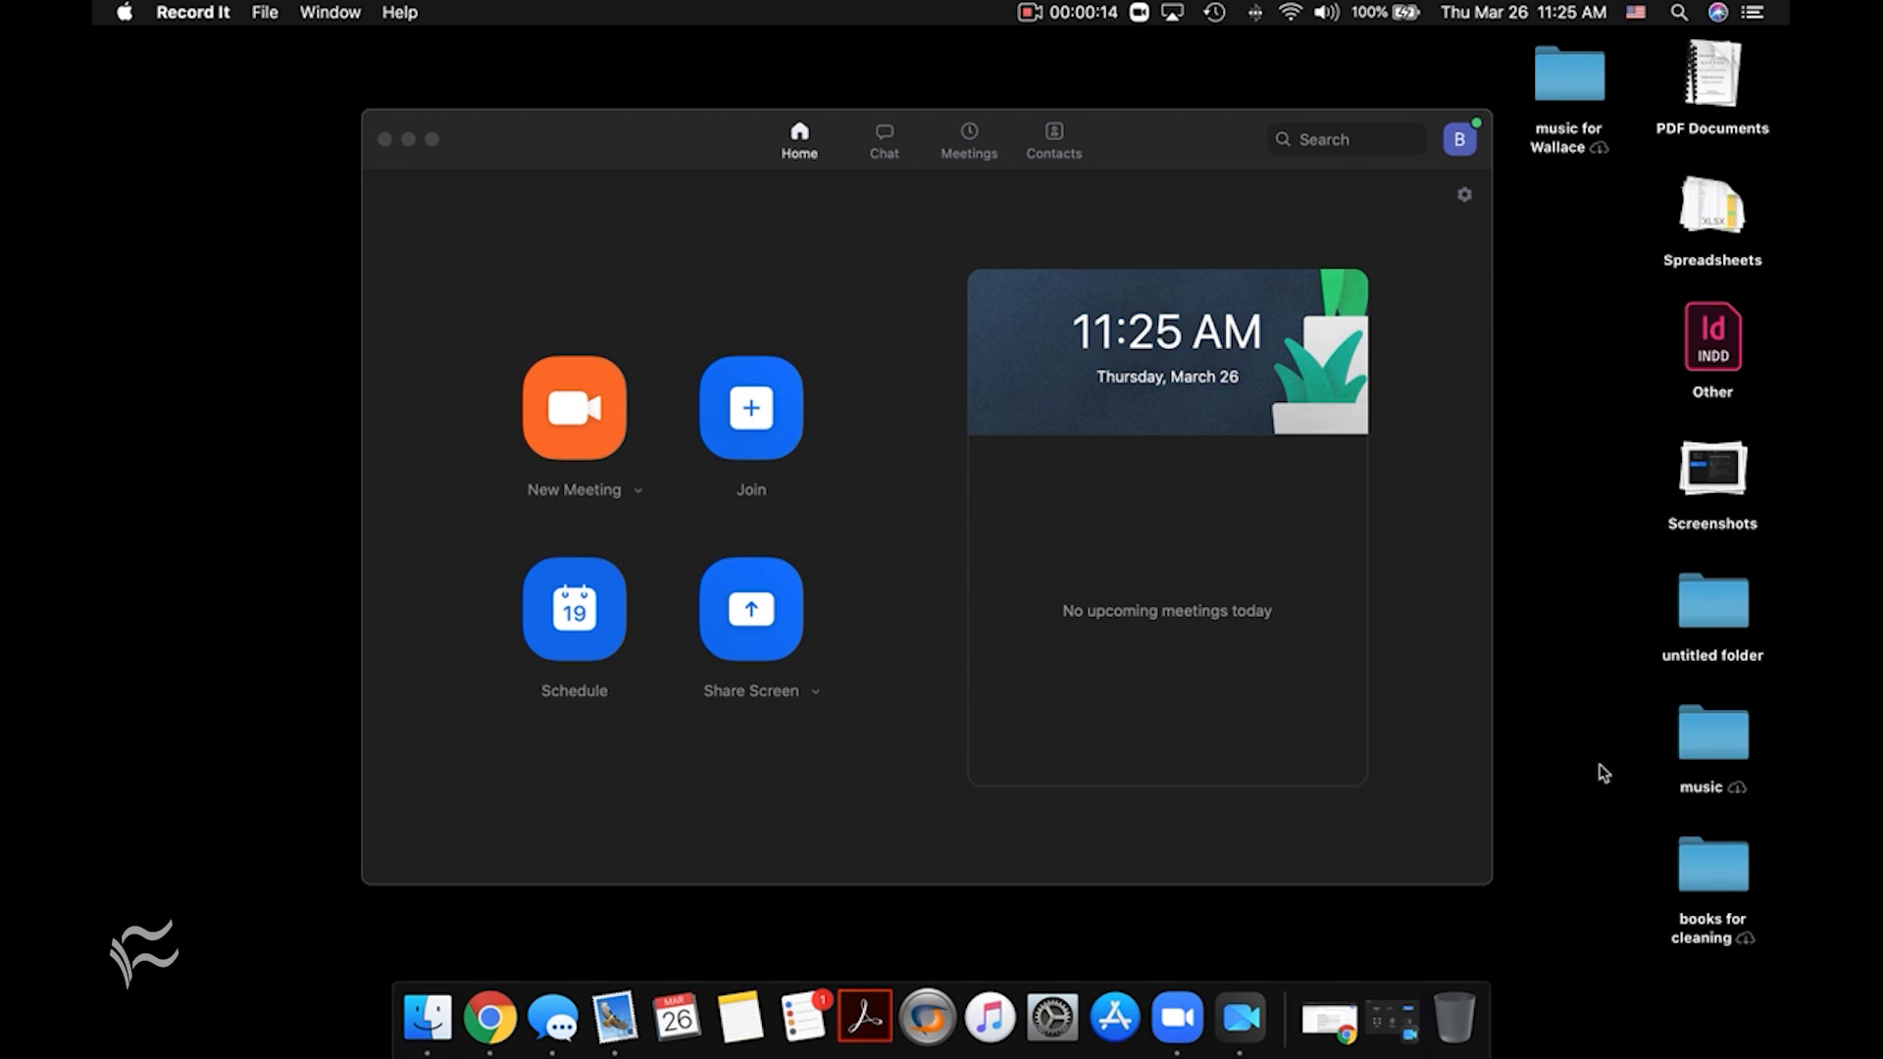
# Start an instant New Meeting from the Zoom Home screen.
pyautogui.click(575, 408)
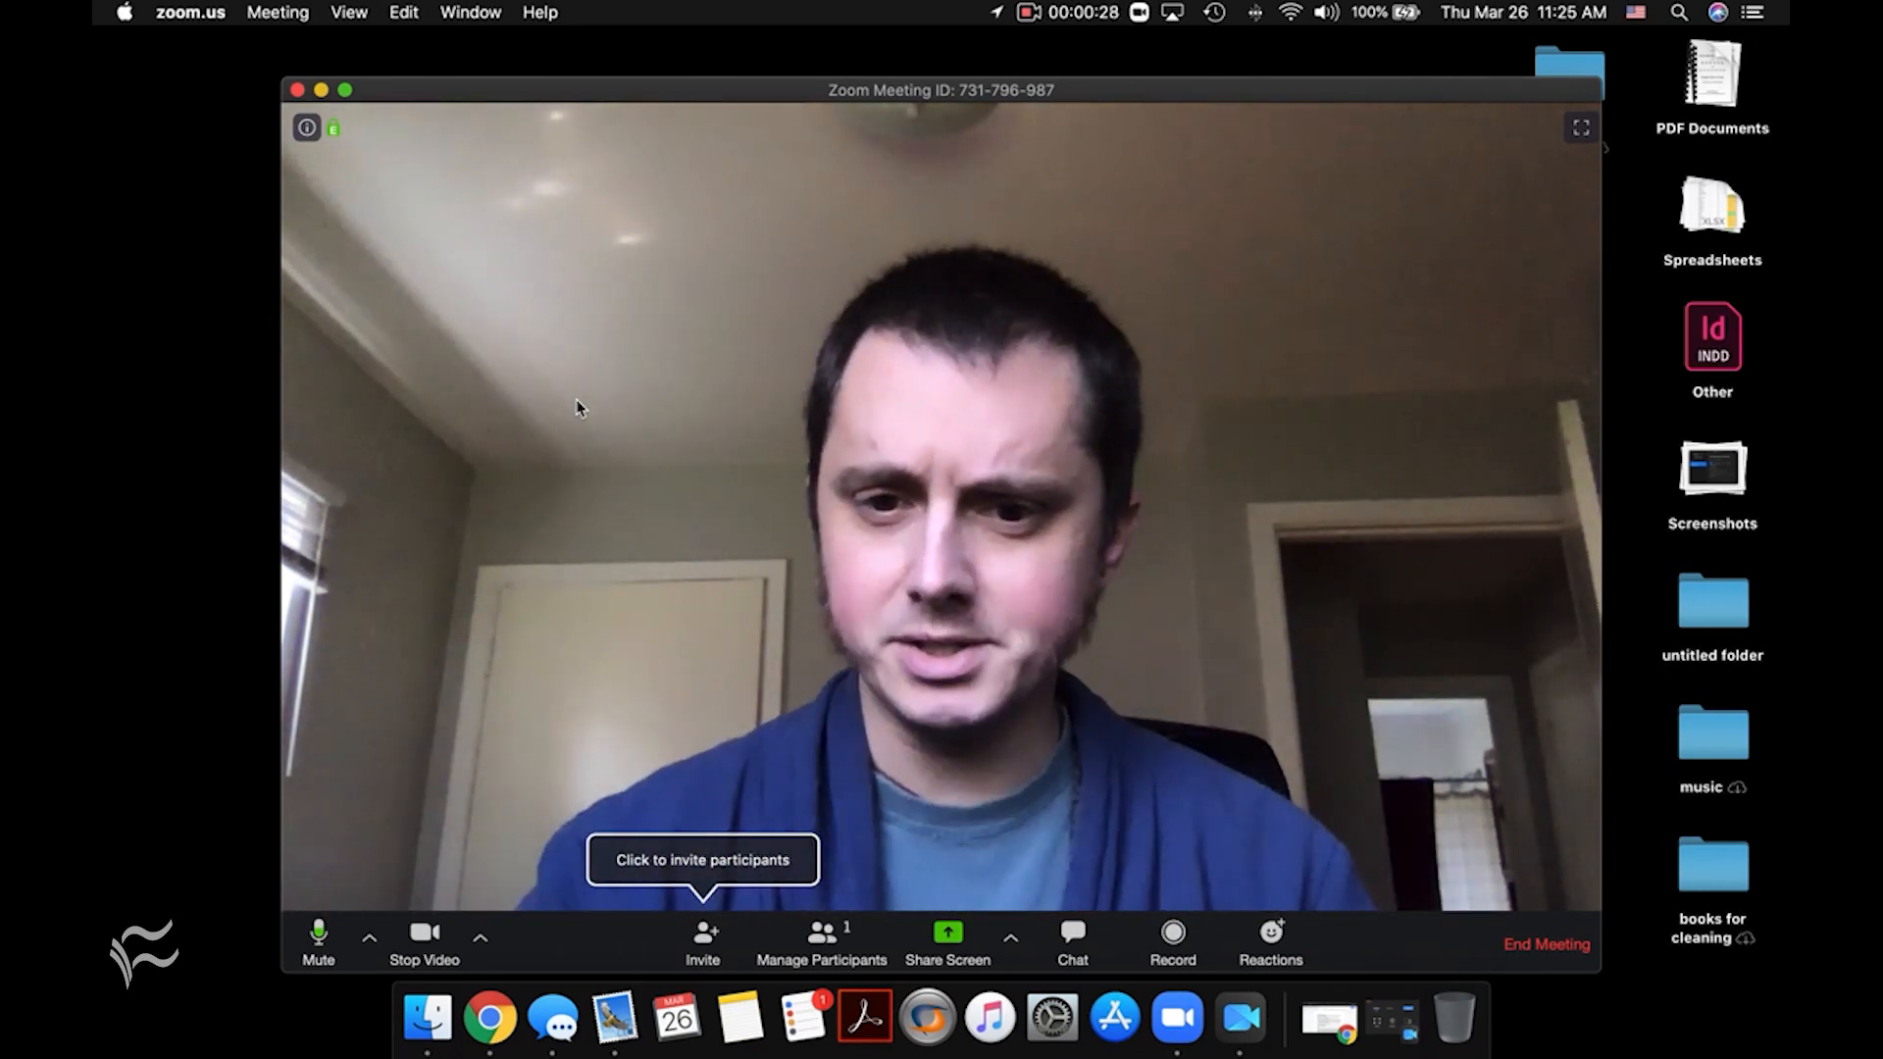
# Review the Invite window's Email and Contacts options, then dismiss it.
pyautogui.click(702, 939)
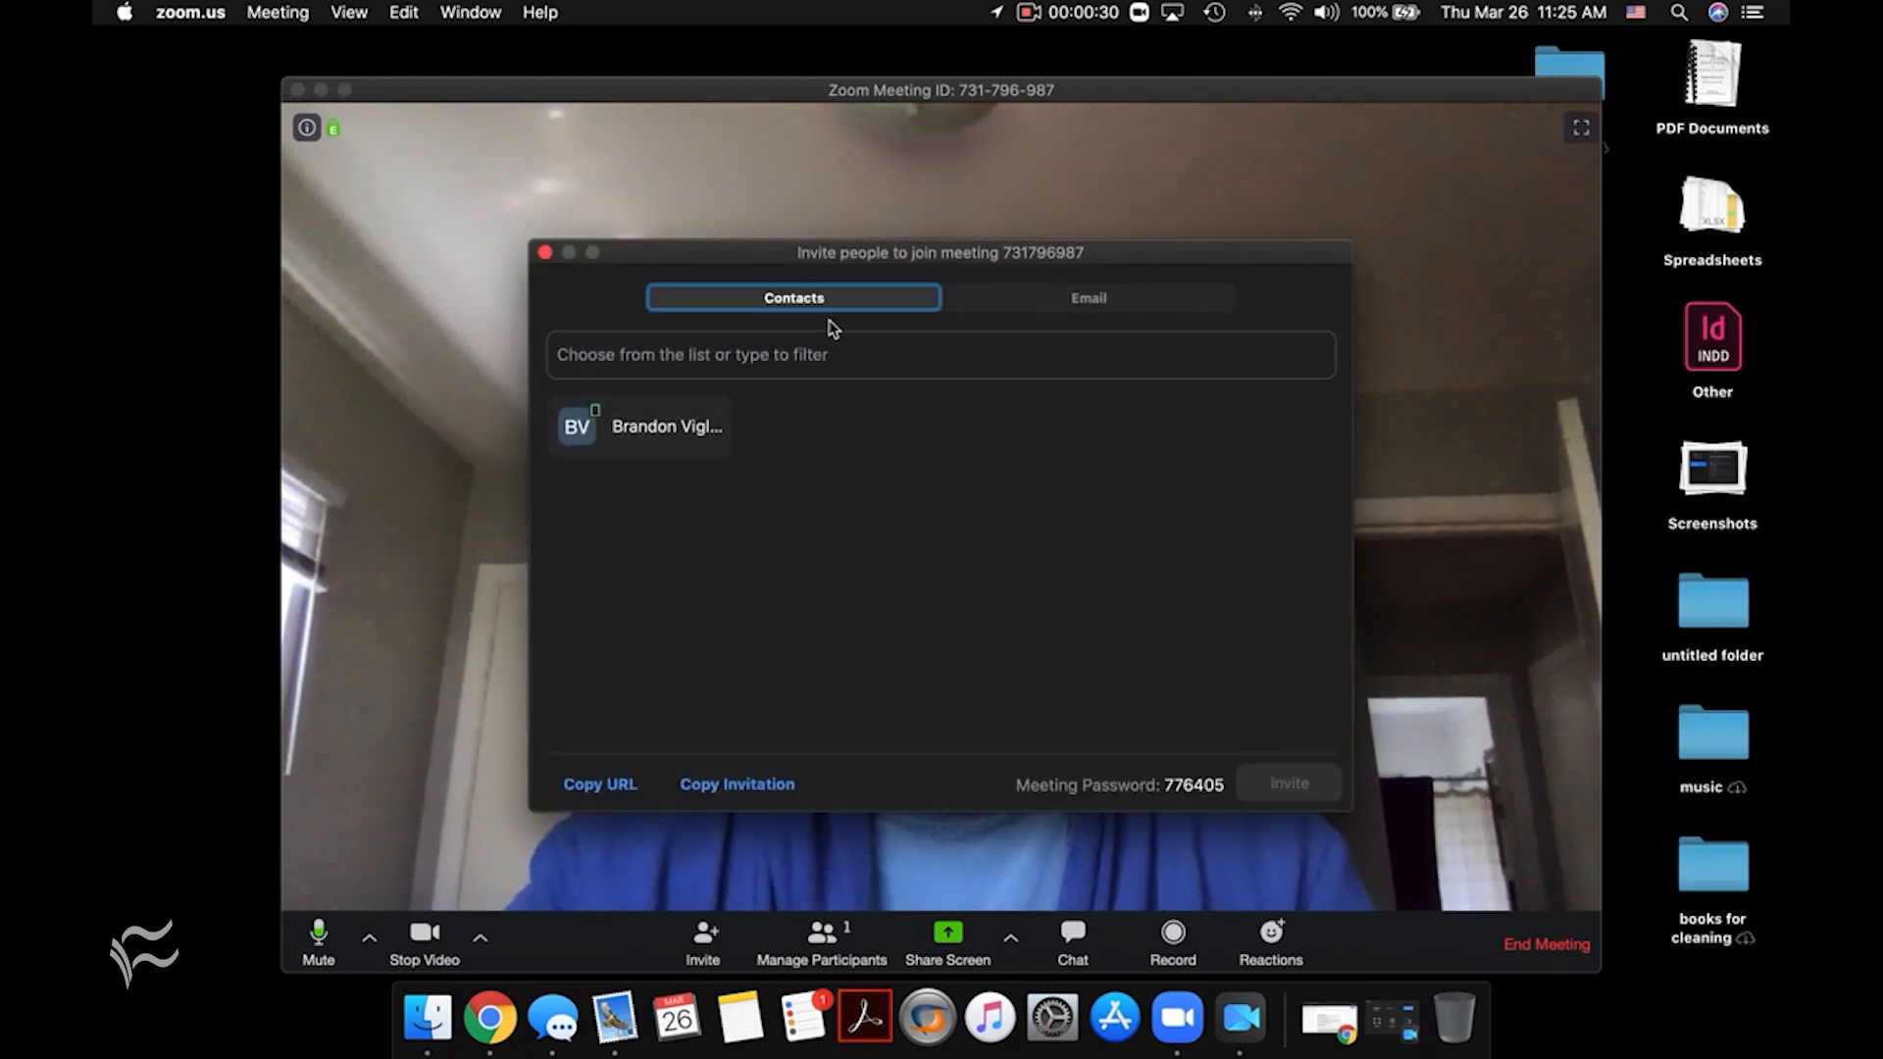
pyautogui.click(1085, 298)
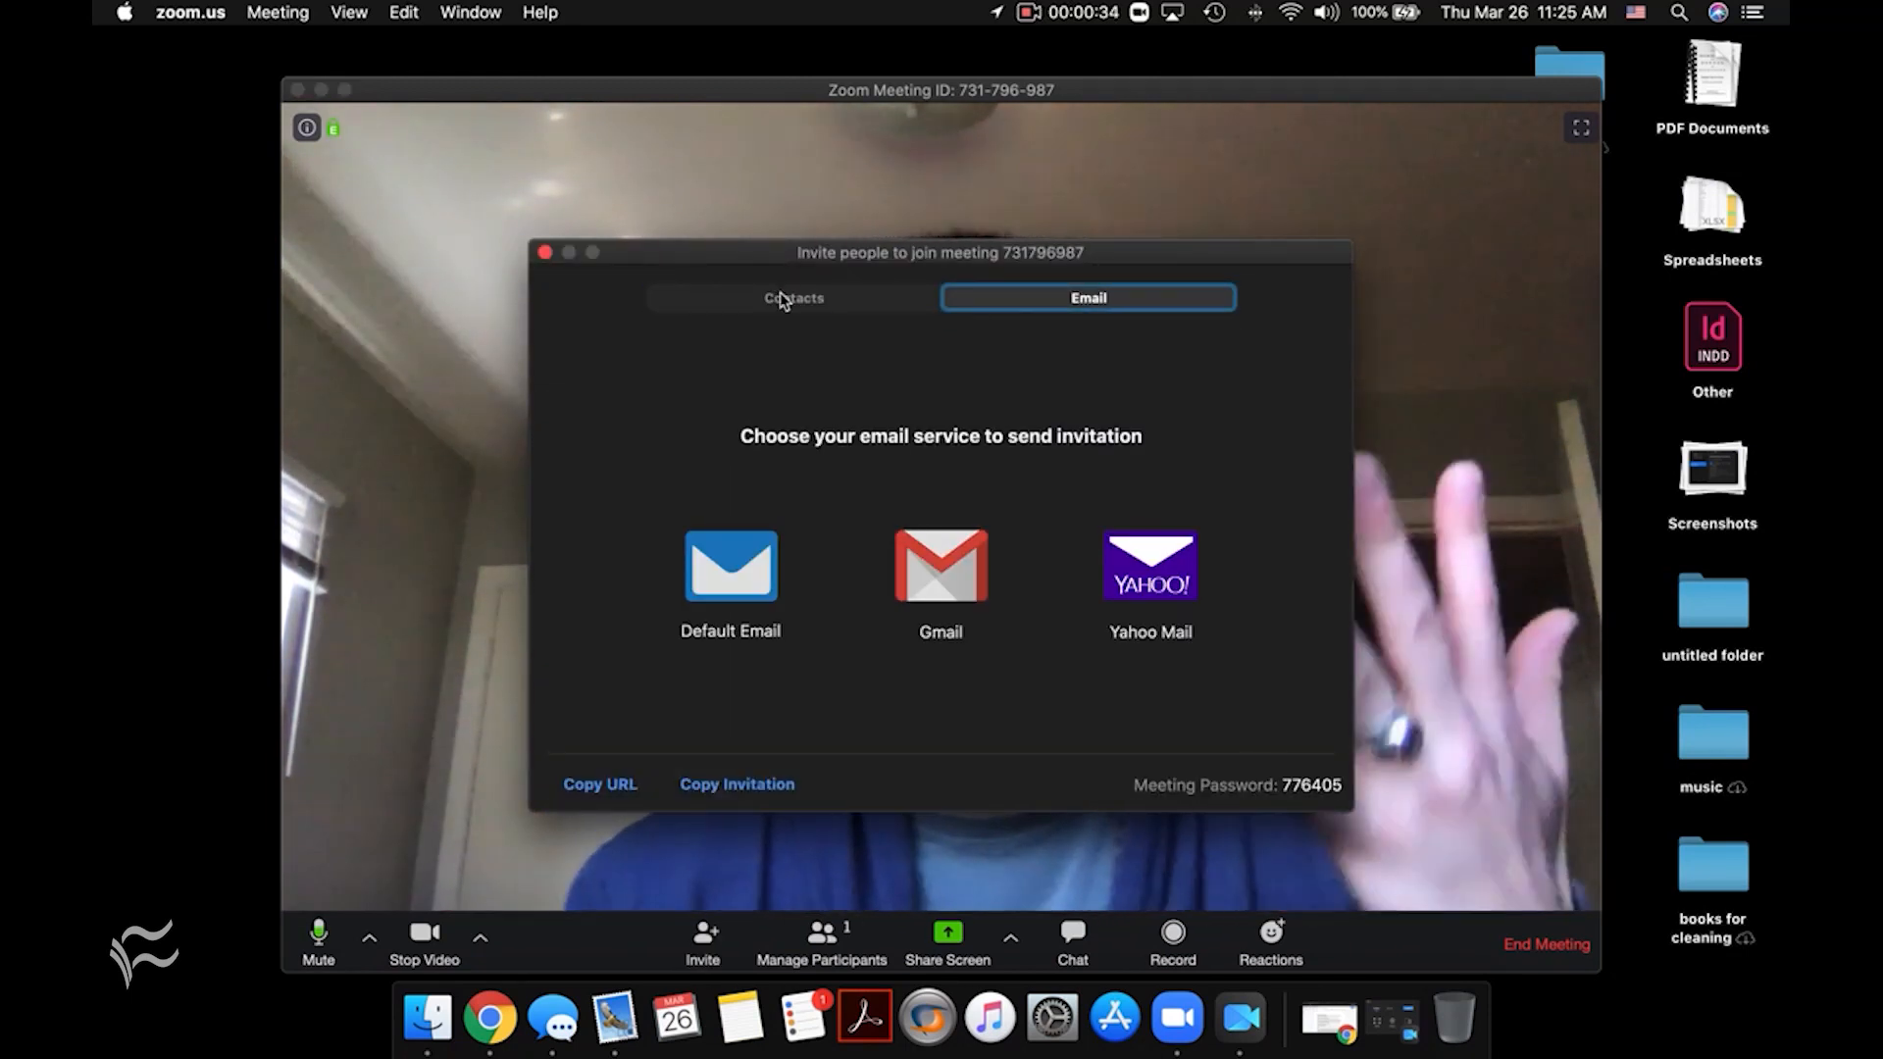
pyautogui.click(792, 296)
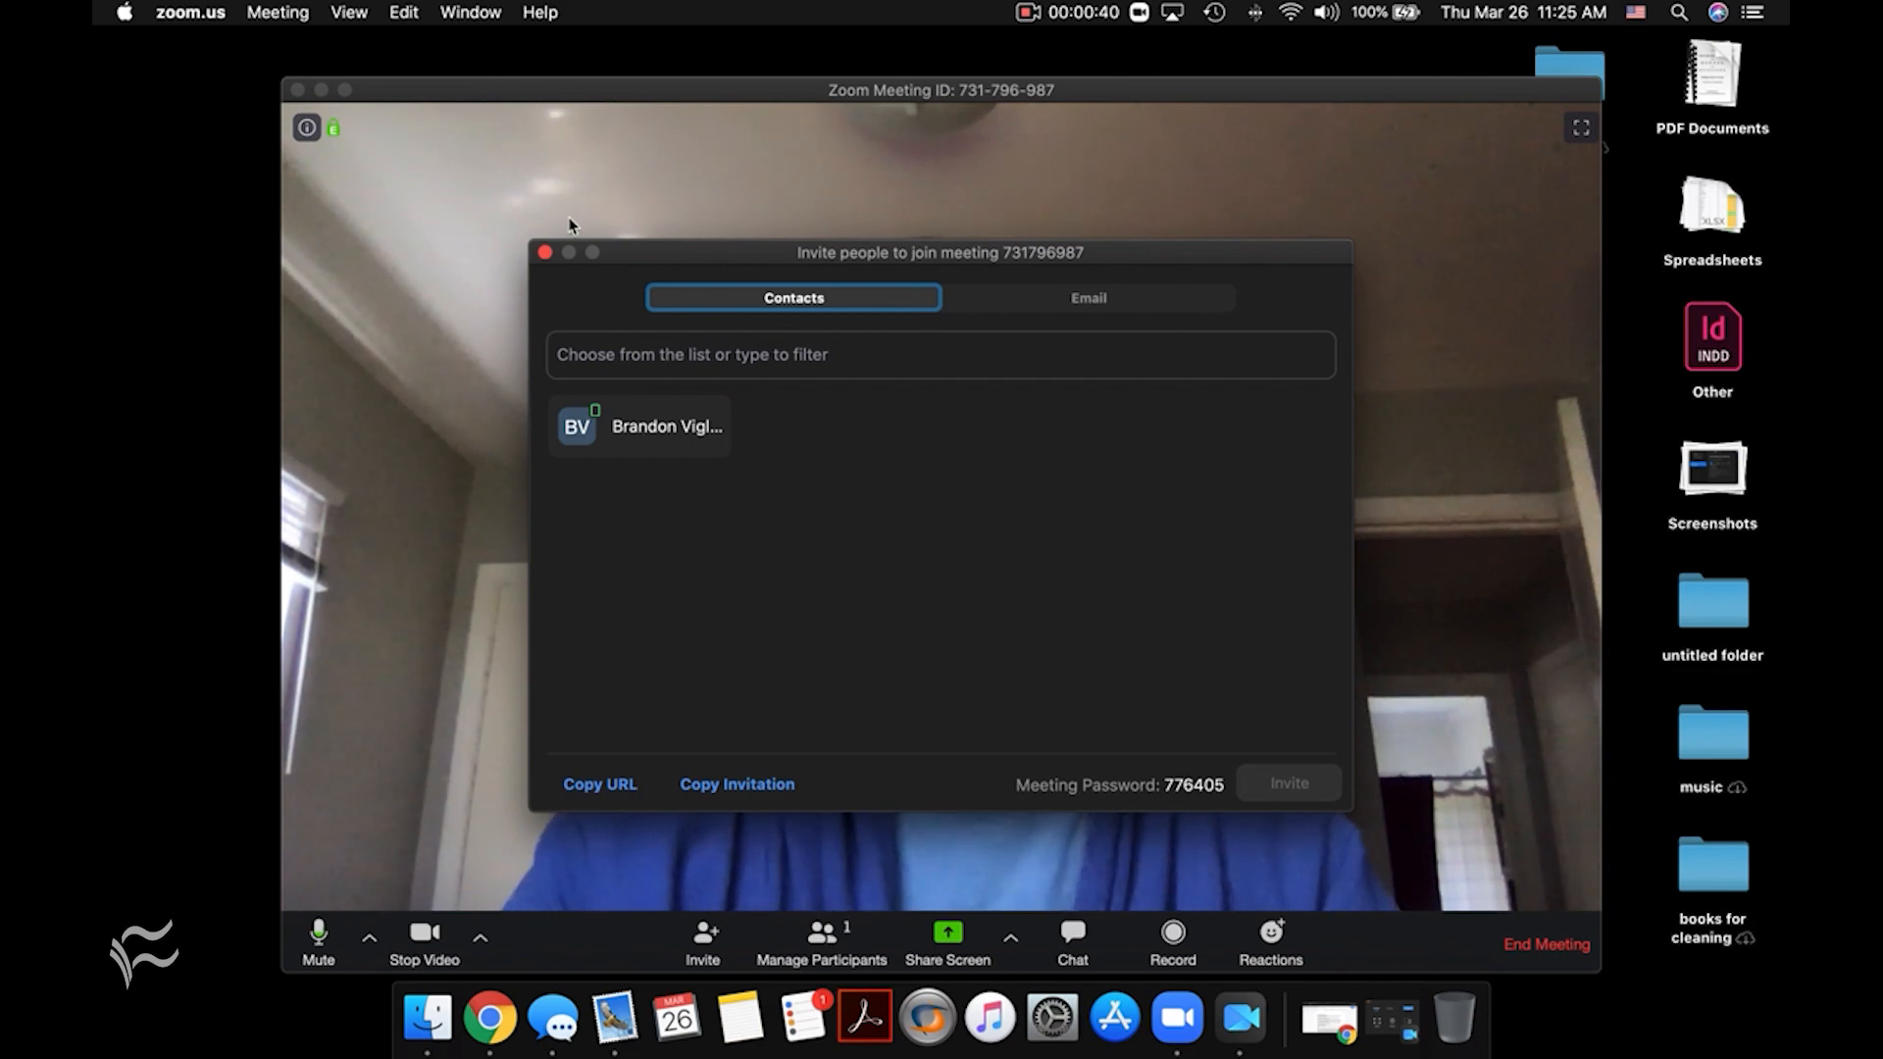
pyautogui.click(545, 253)
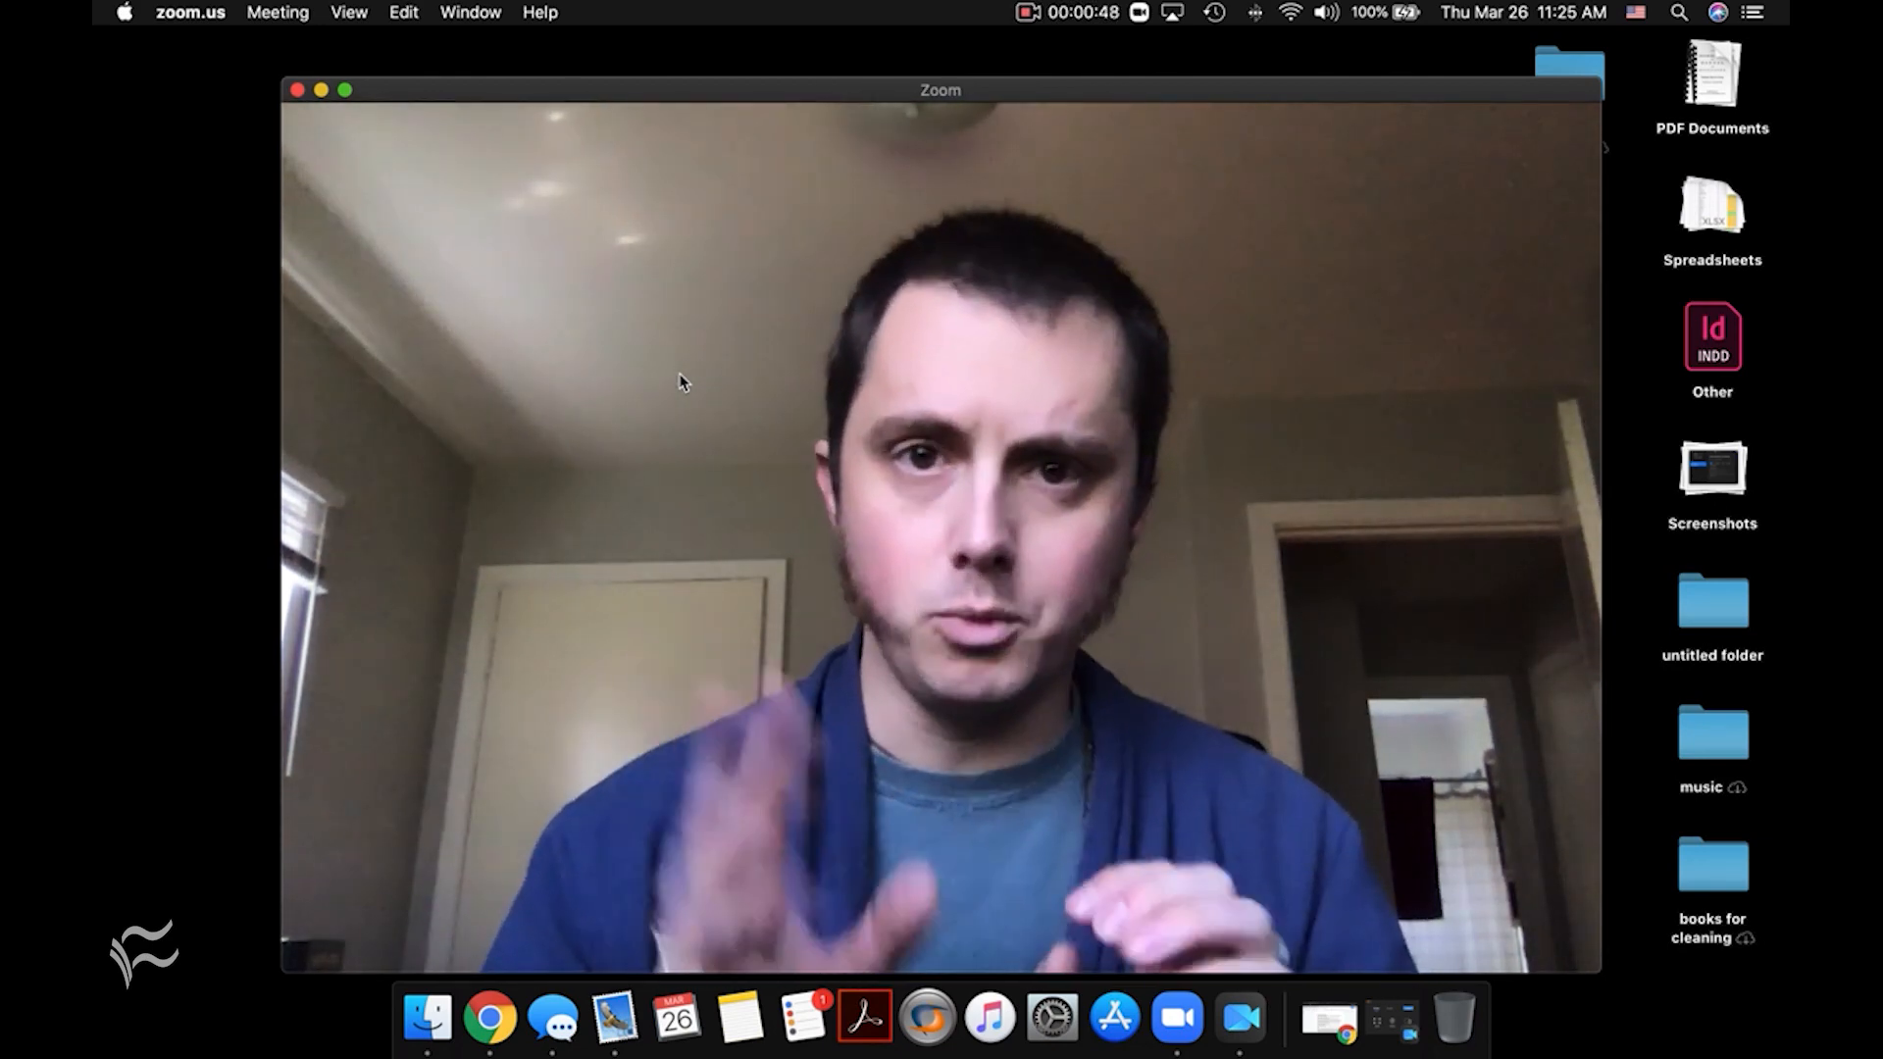
pyautogui.moveTo(1440, 776)
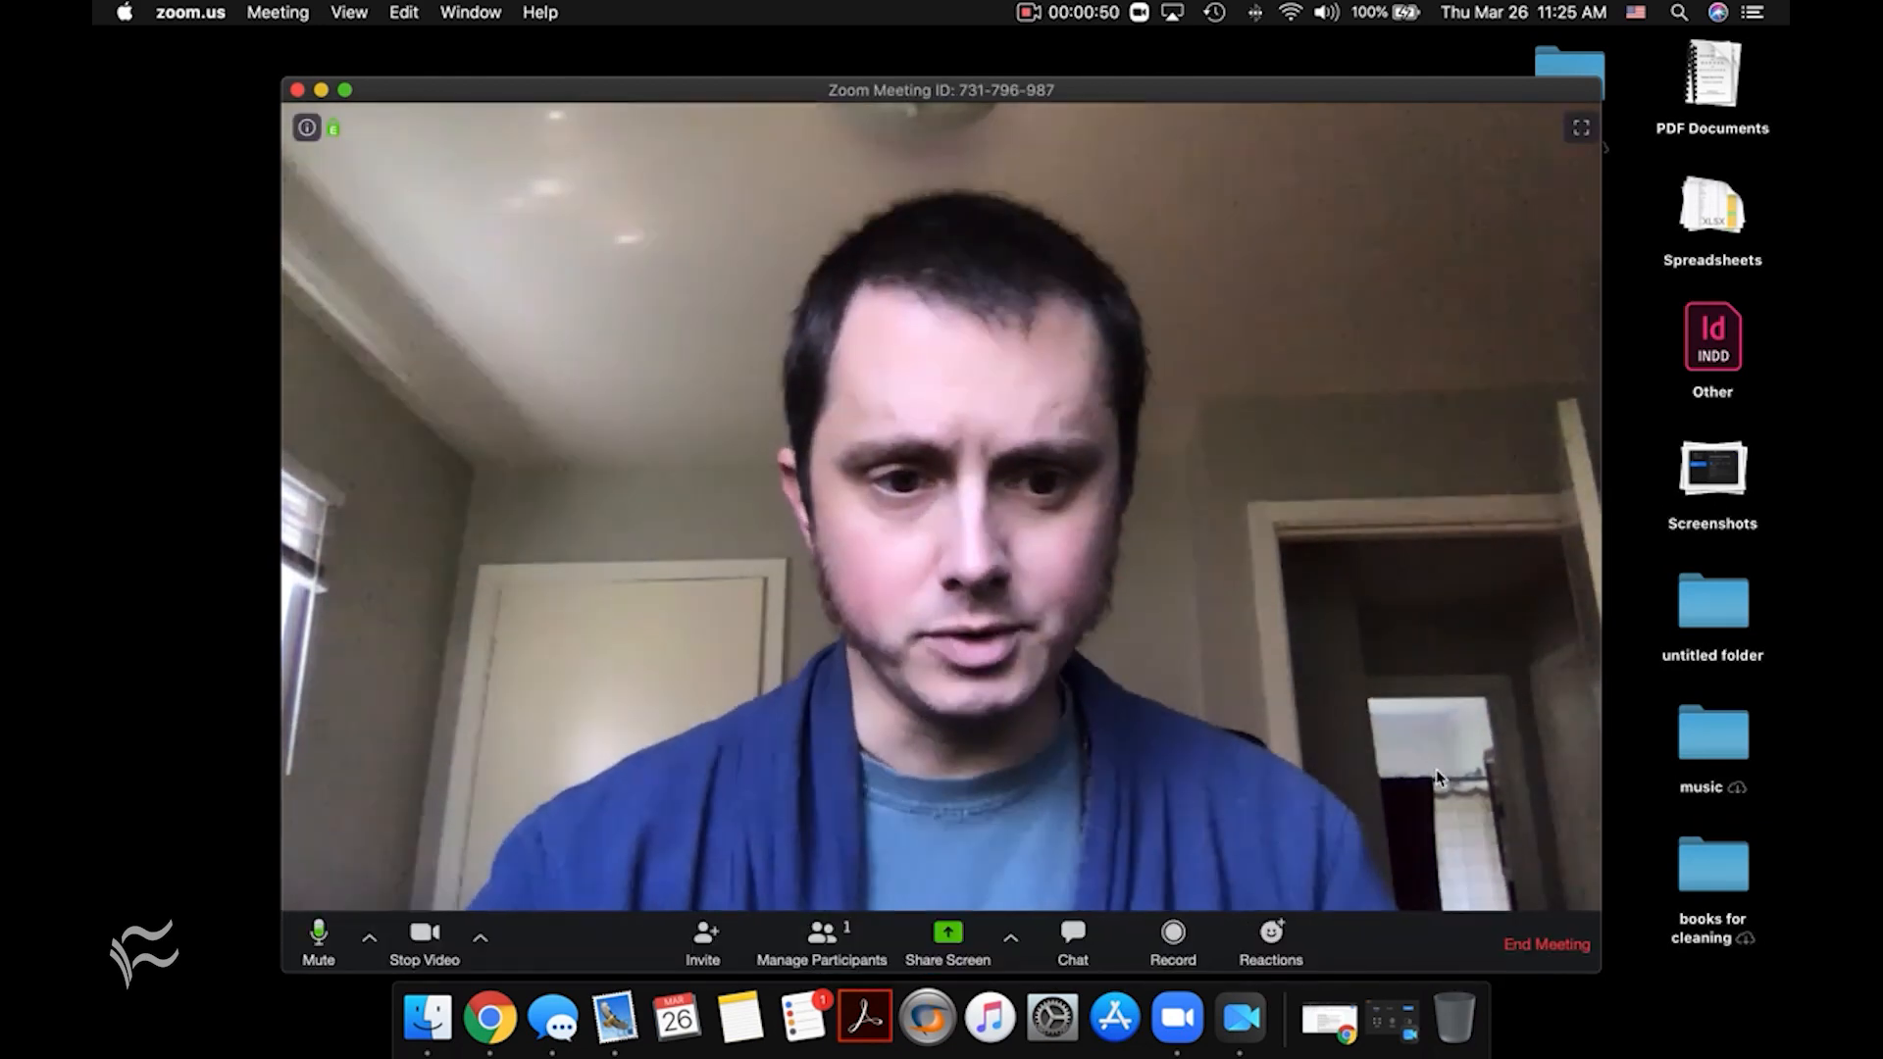
# End the meeting for all participants and return to the home screen.
pyautogui.click(1544, 943)
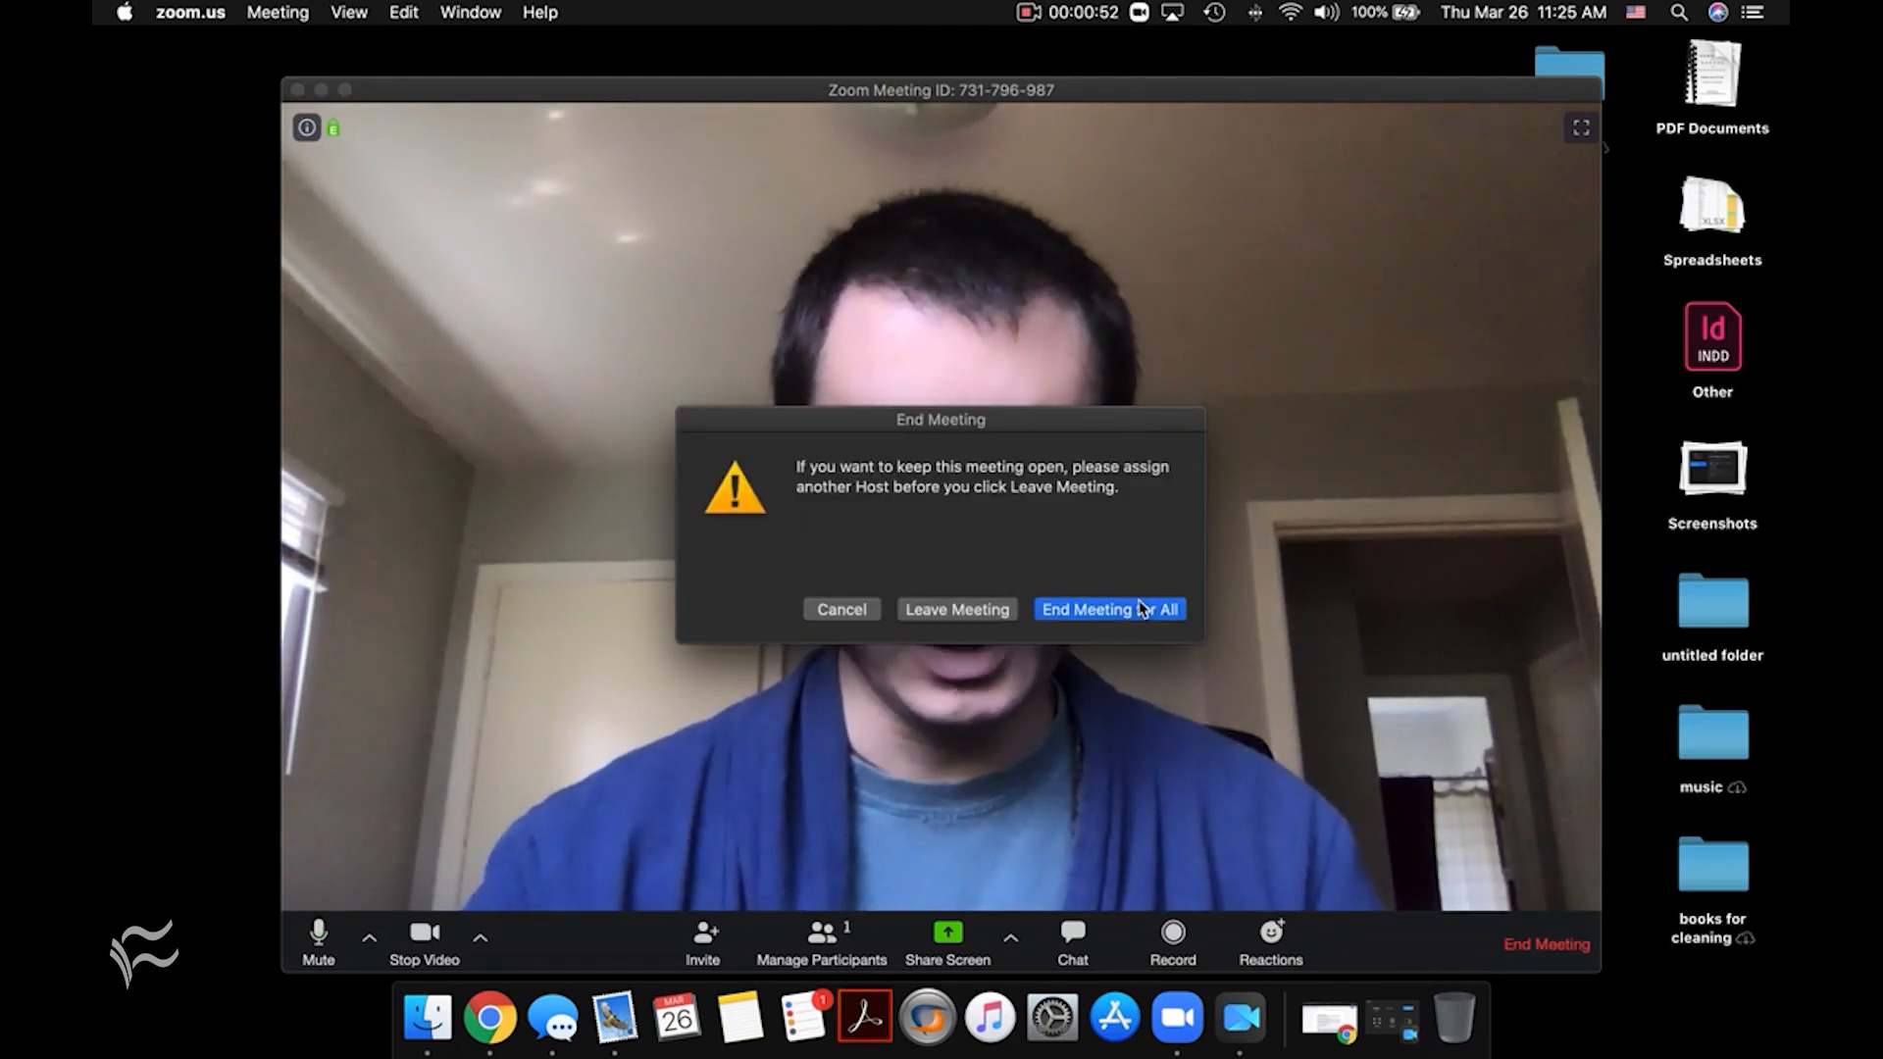
pyautogui.click(1107, 608)
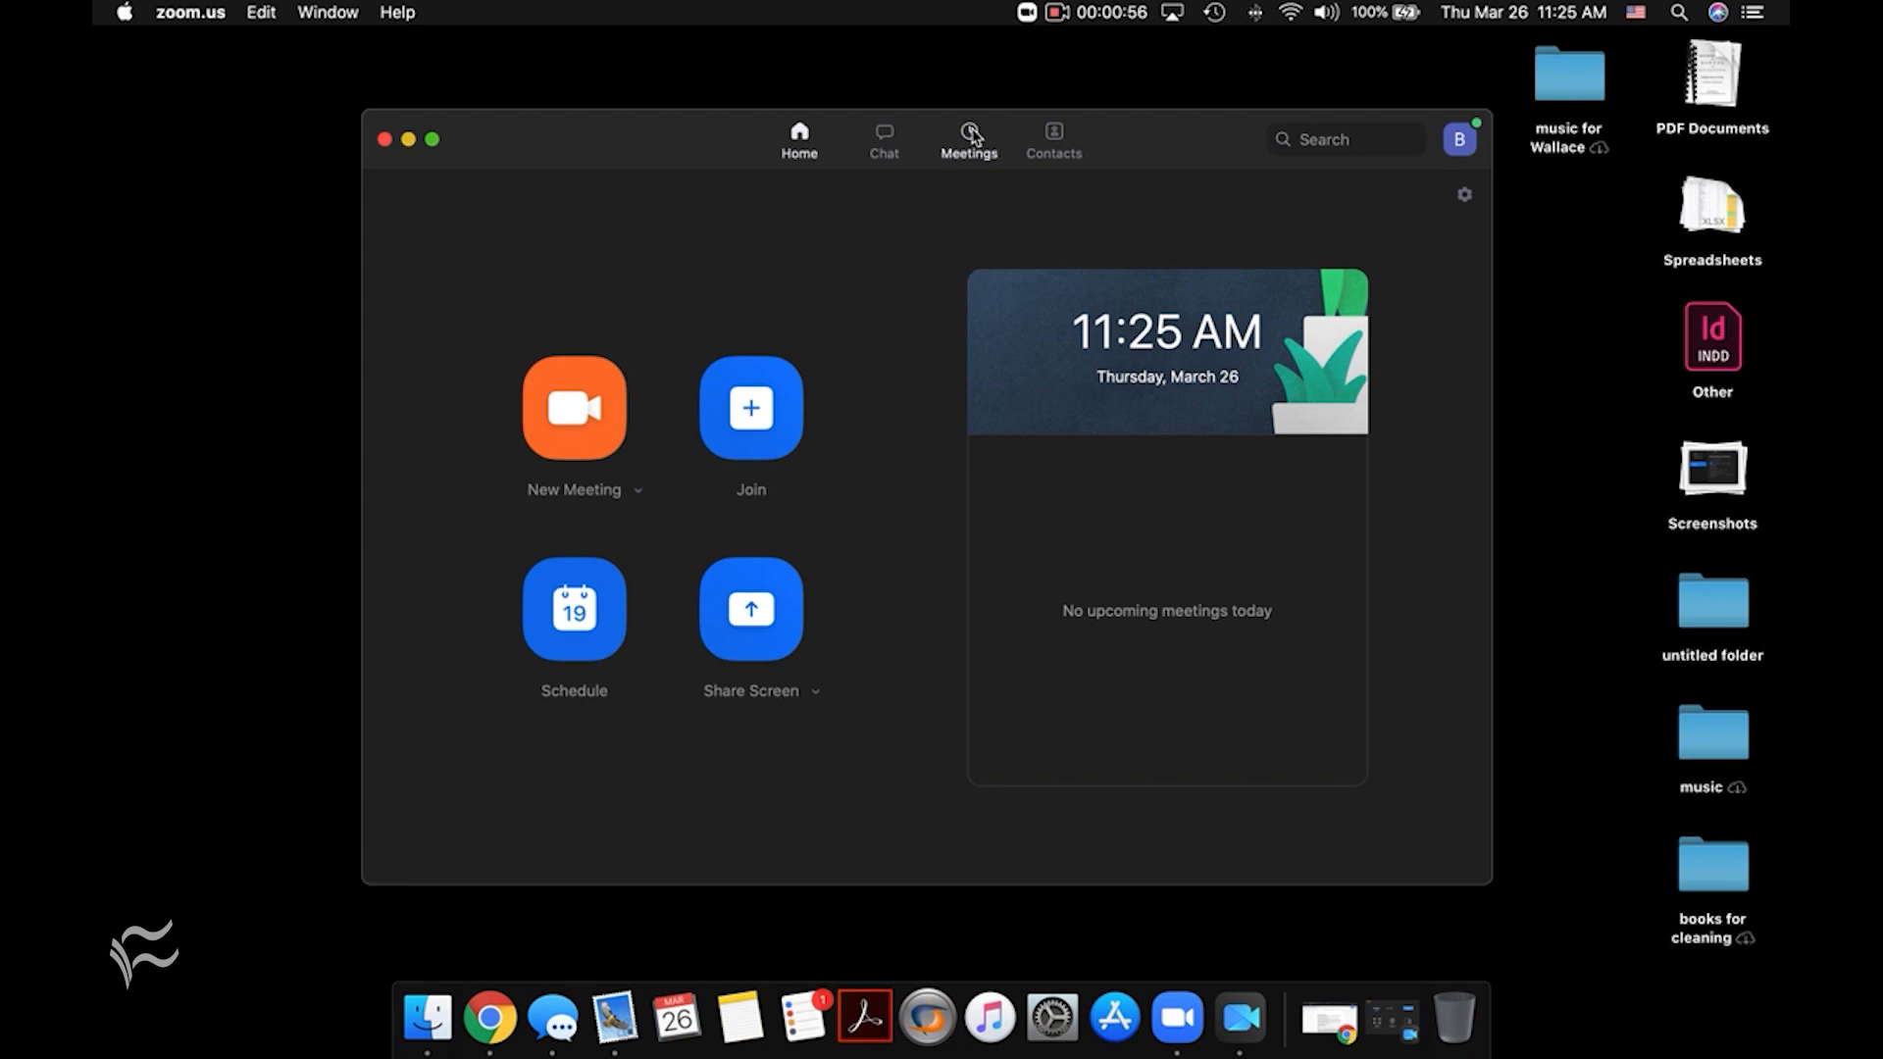
# Show the Meetings area listing the Personal Meeting ID under upcoming meetings.
pyautogui.click(967, 135)
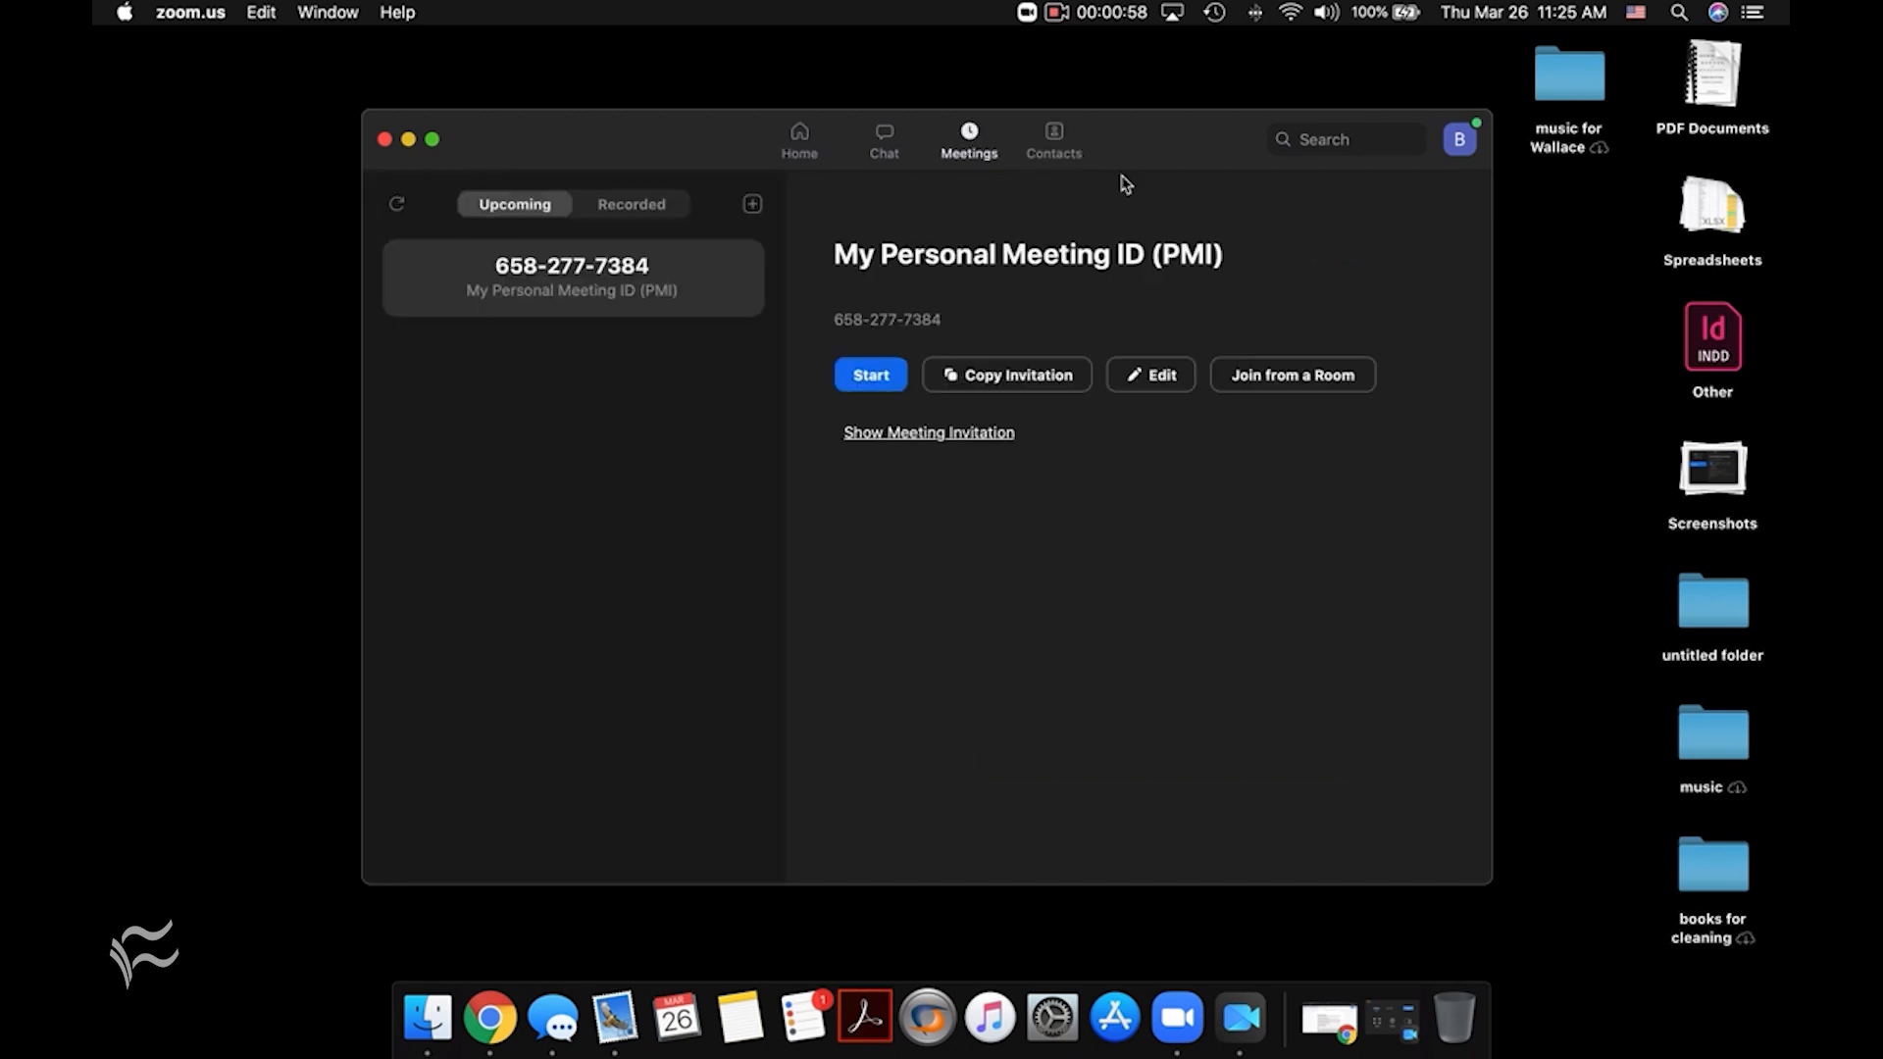
pyautogui.moveTo(715, 178)
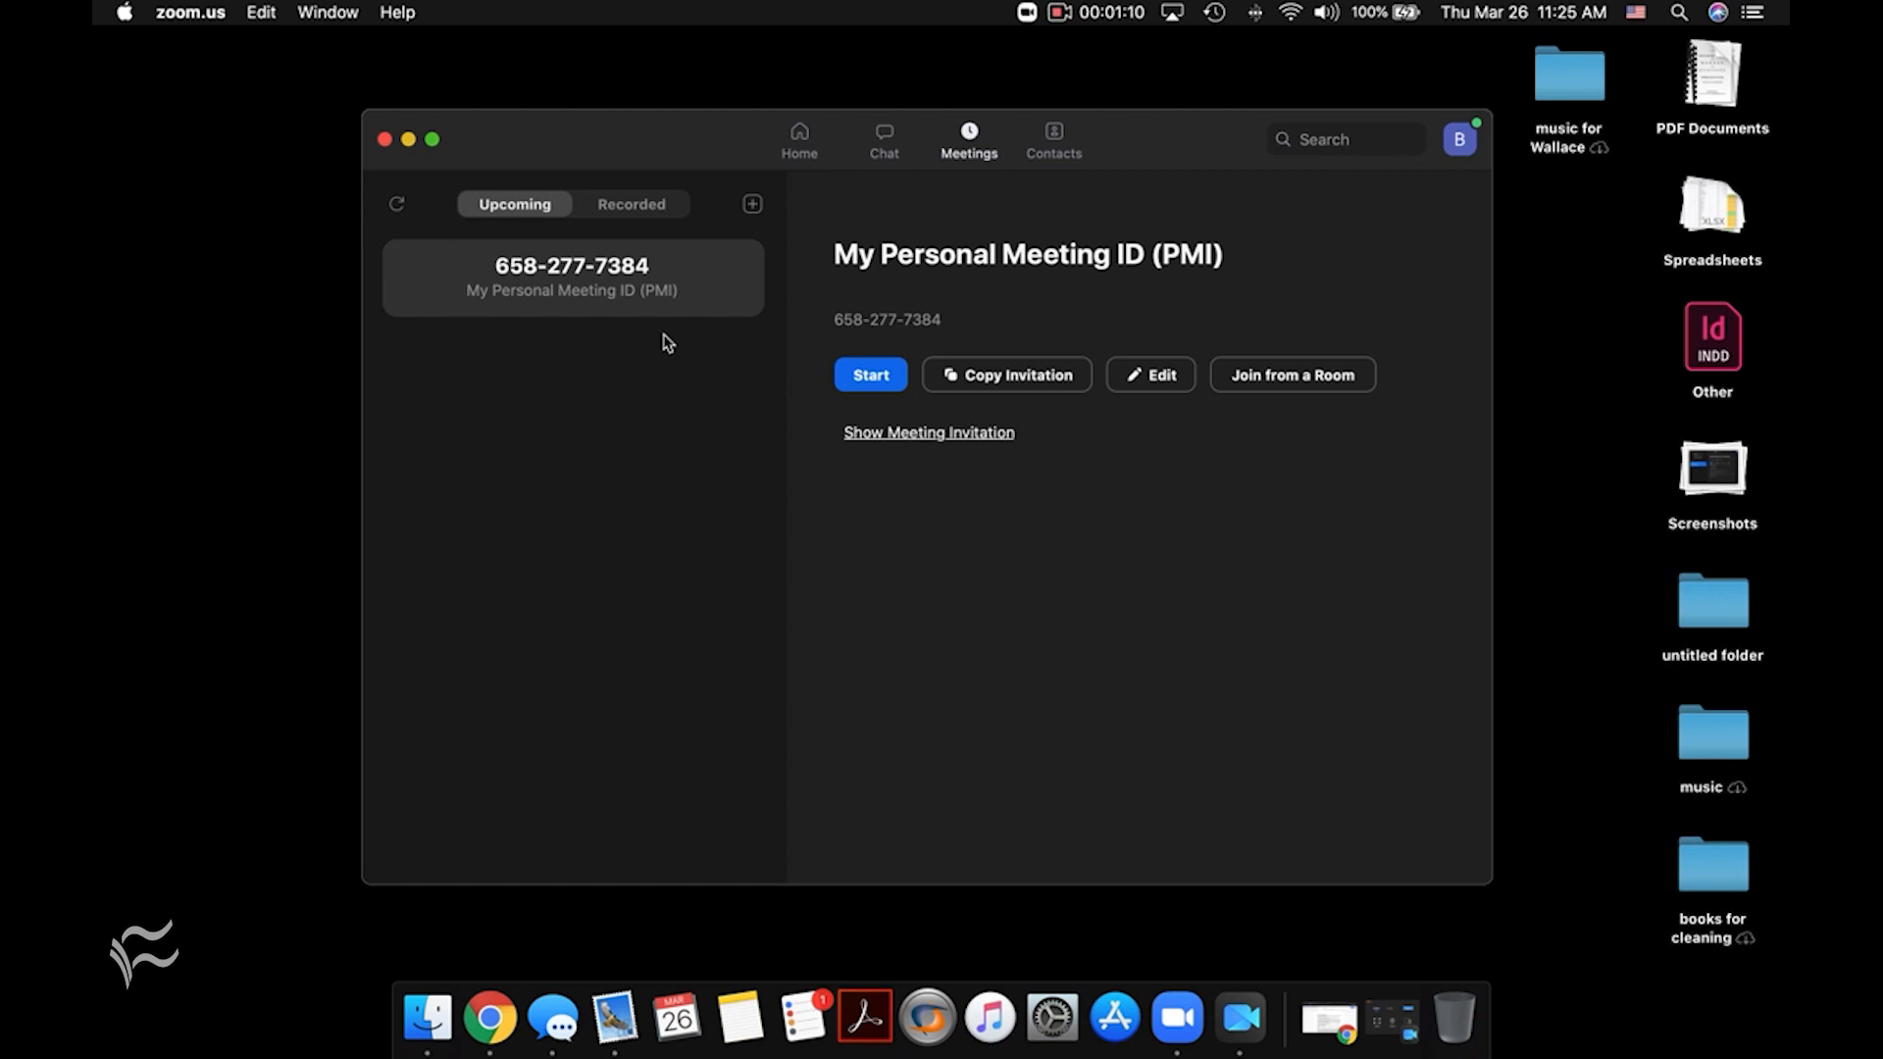
pyautogui.moveTo(751, 204)
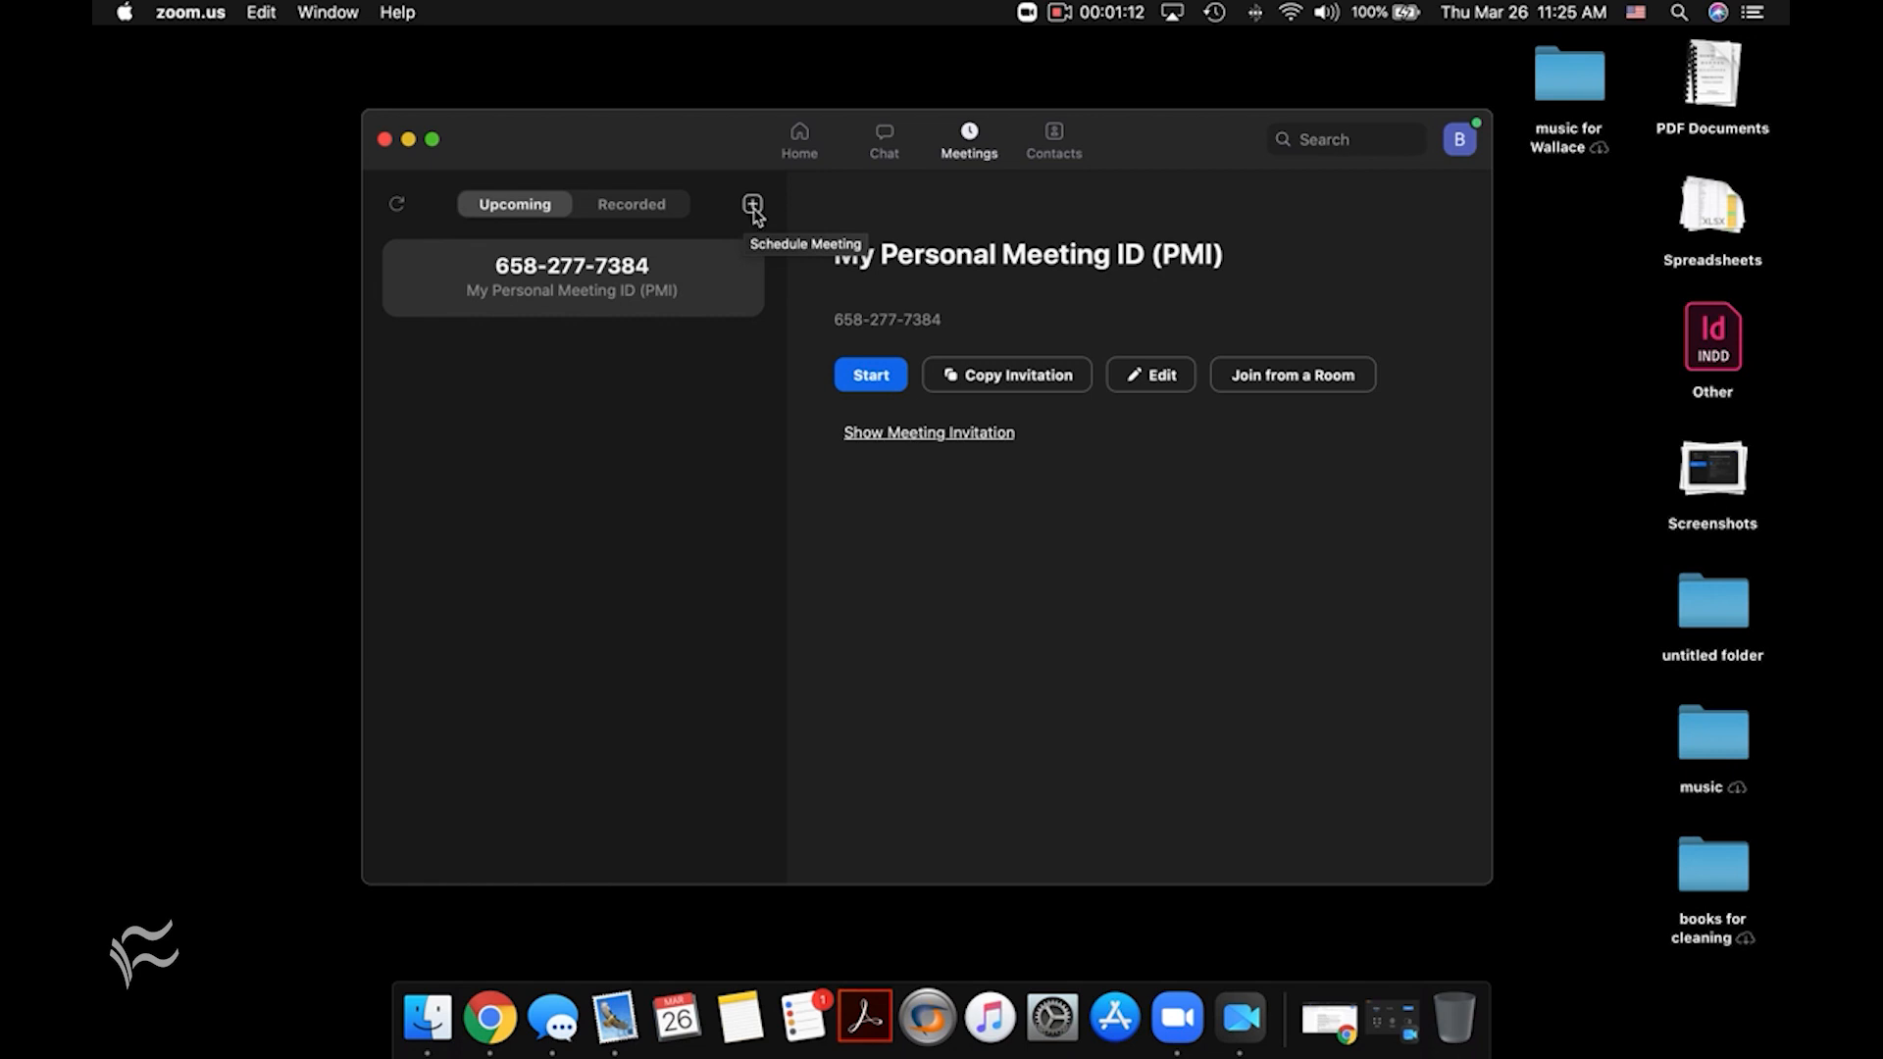
# Begin scheduling a meeting for 3/26/2020 11:30 AM–12:00 PM with iCal as its calendar.
pyautogui.click(753, 204)
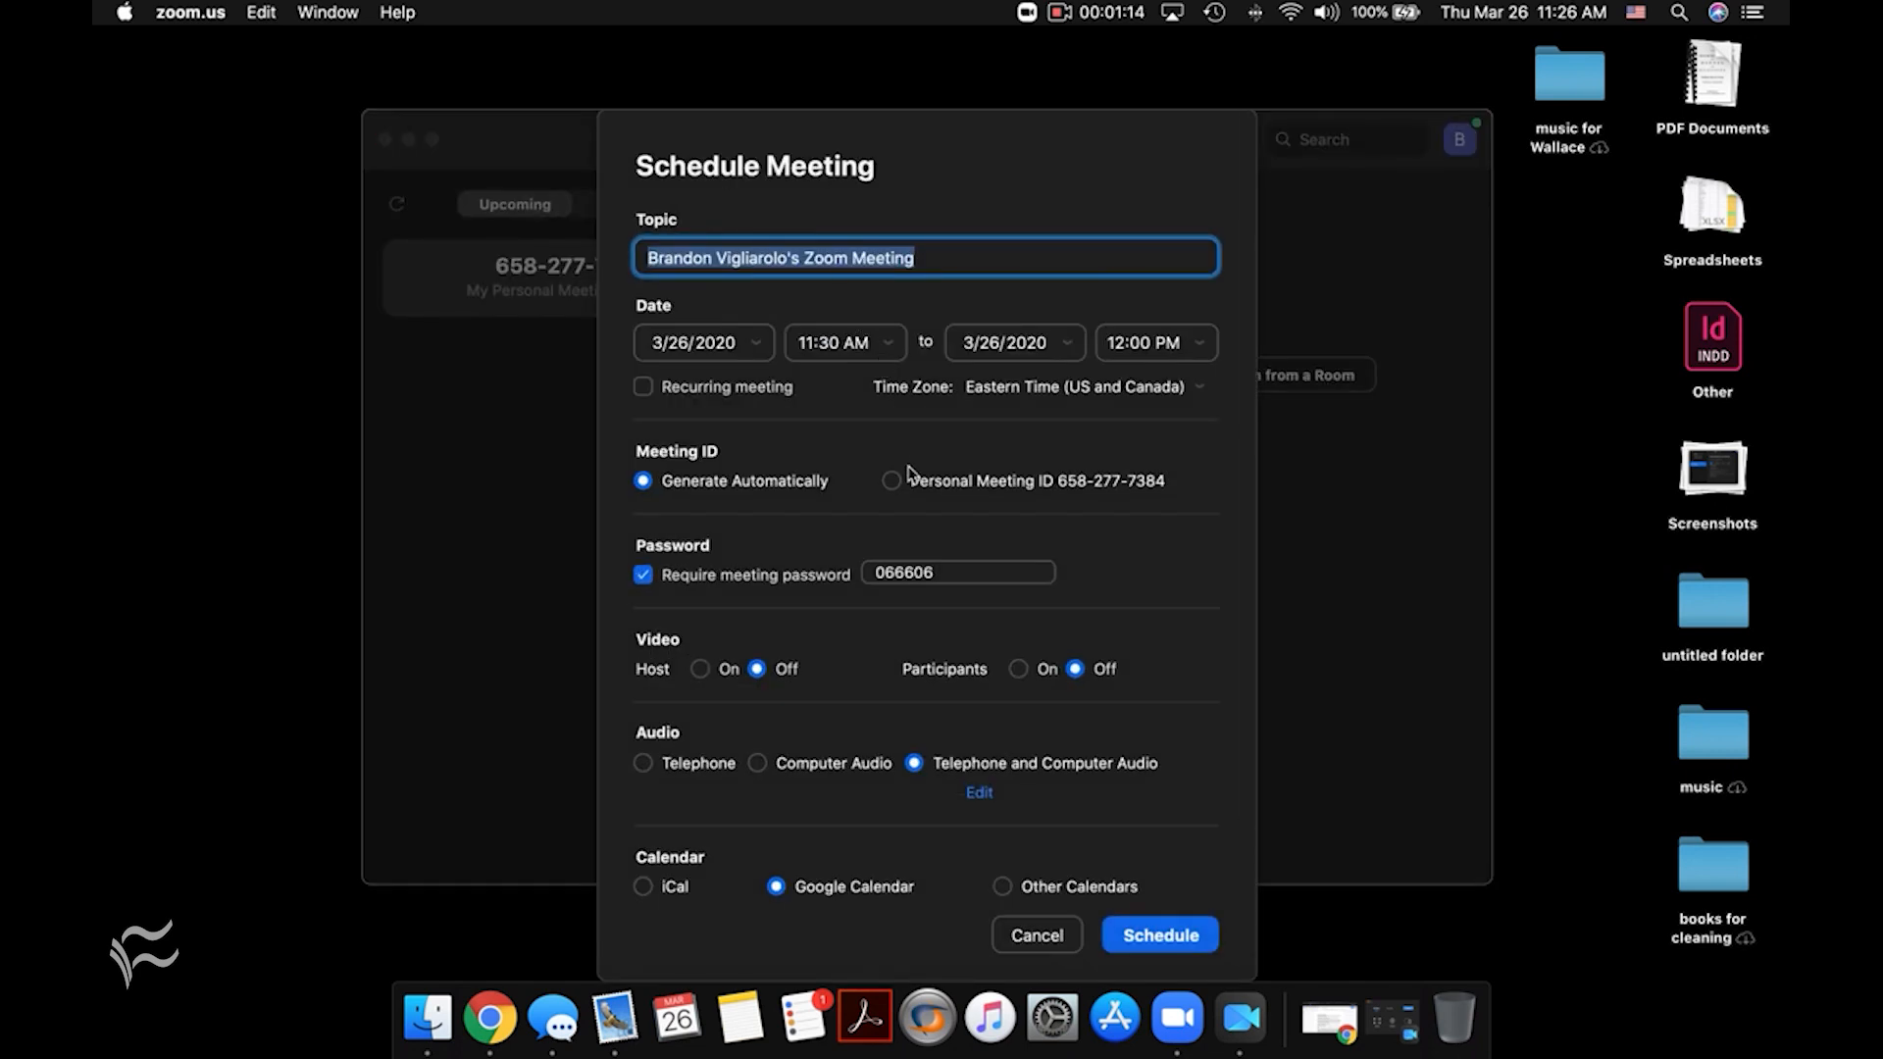
pyautogui.scroll(-3)
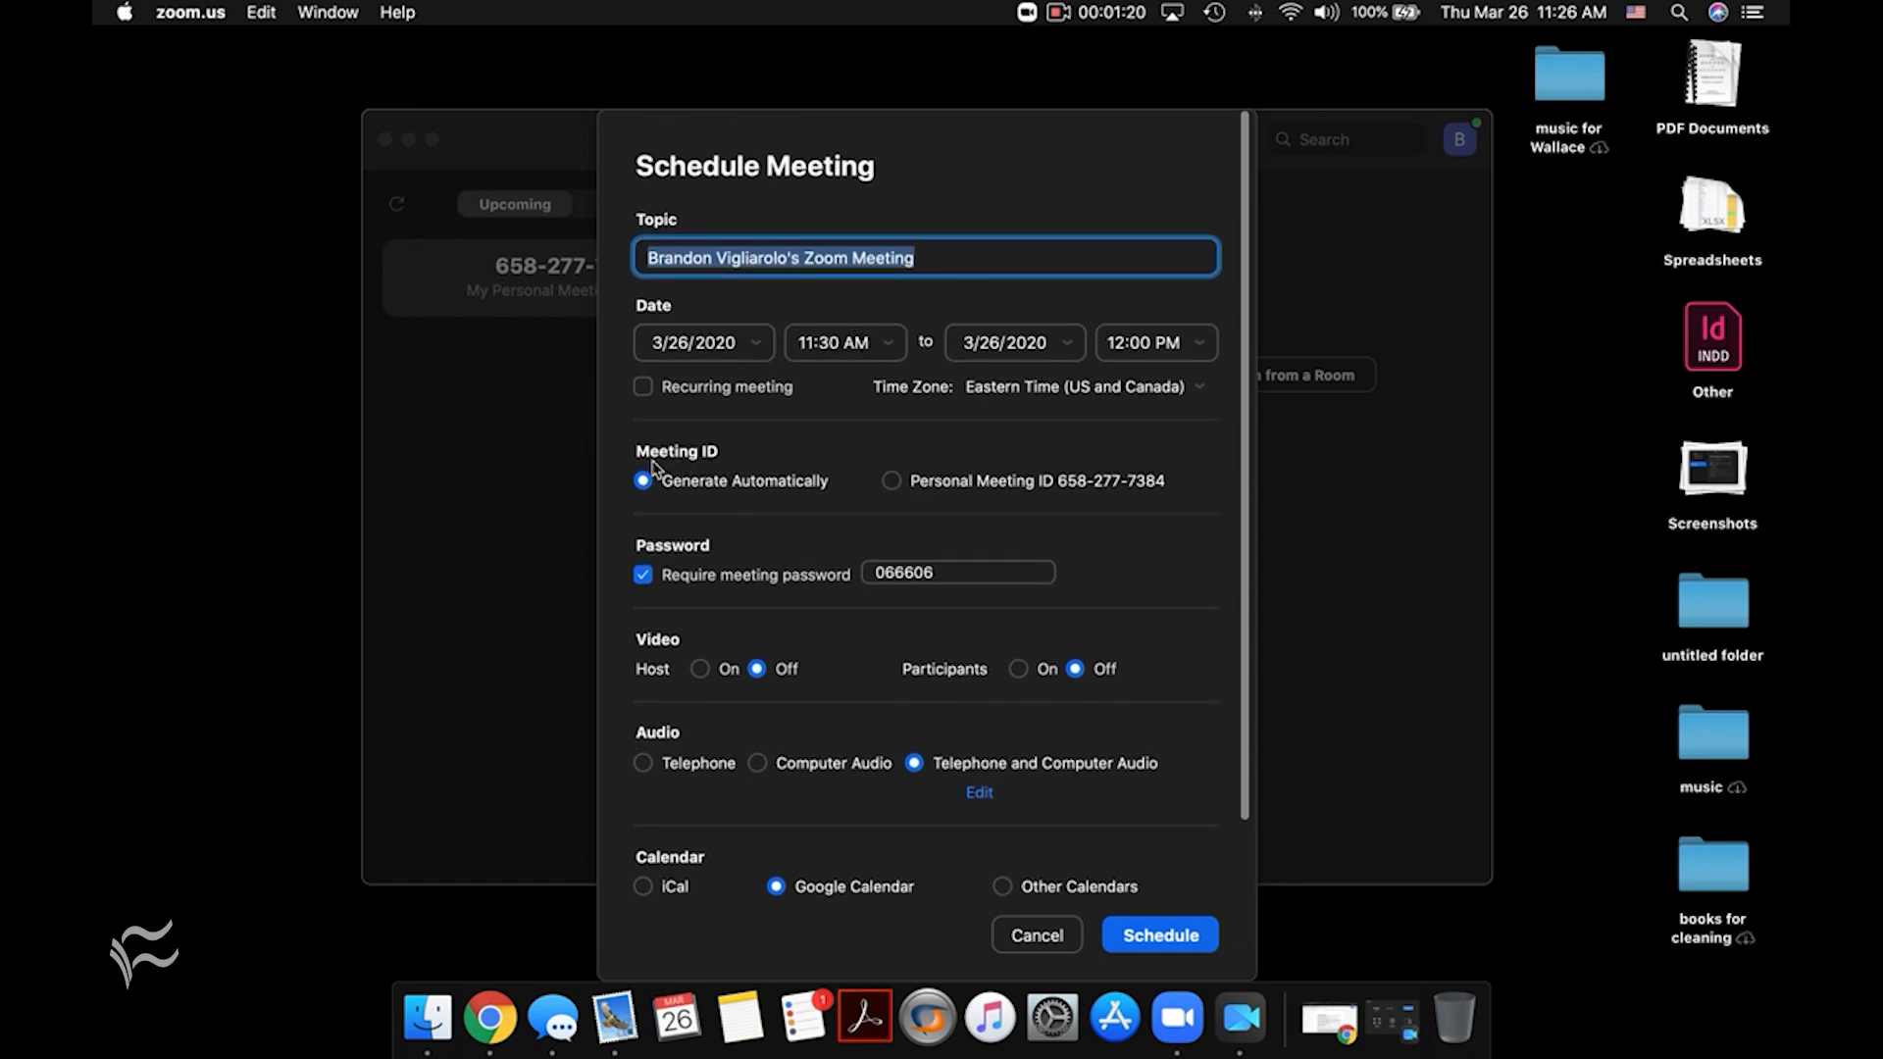
pyautogui.moveTo(973, 569)
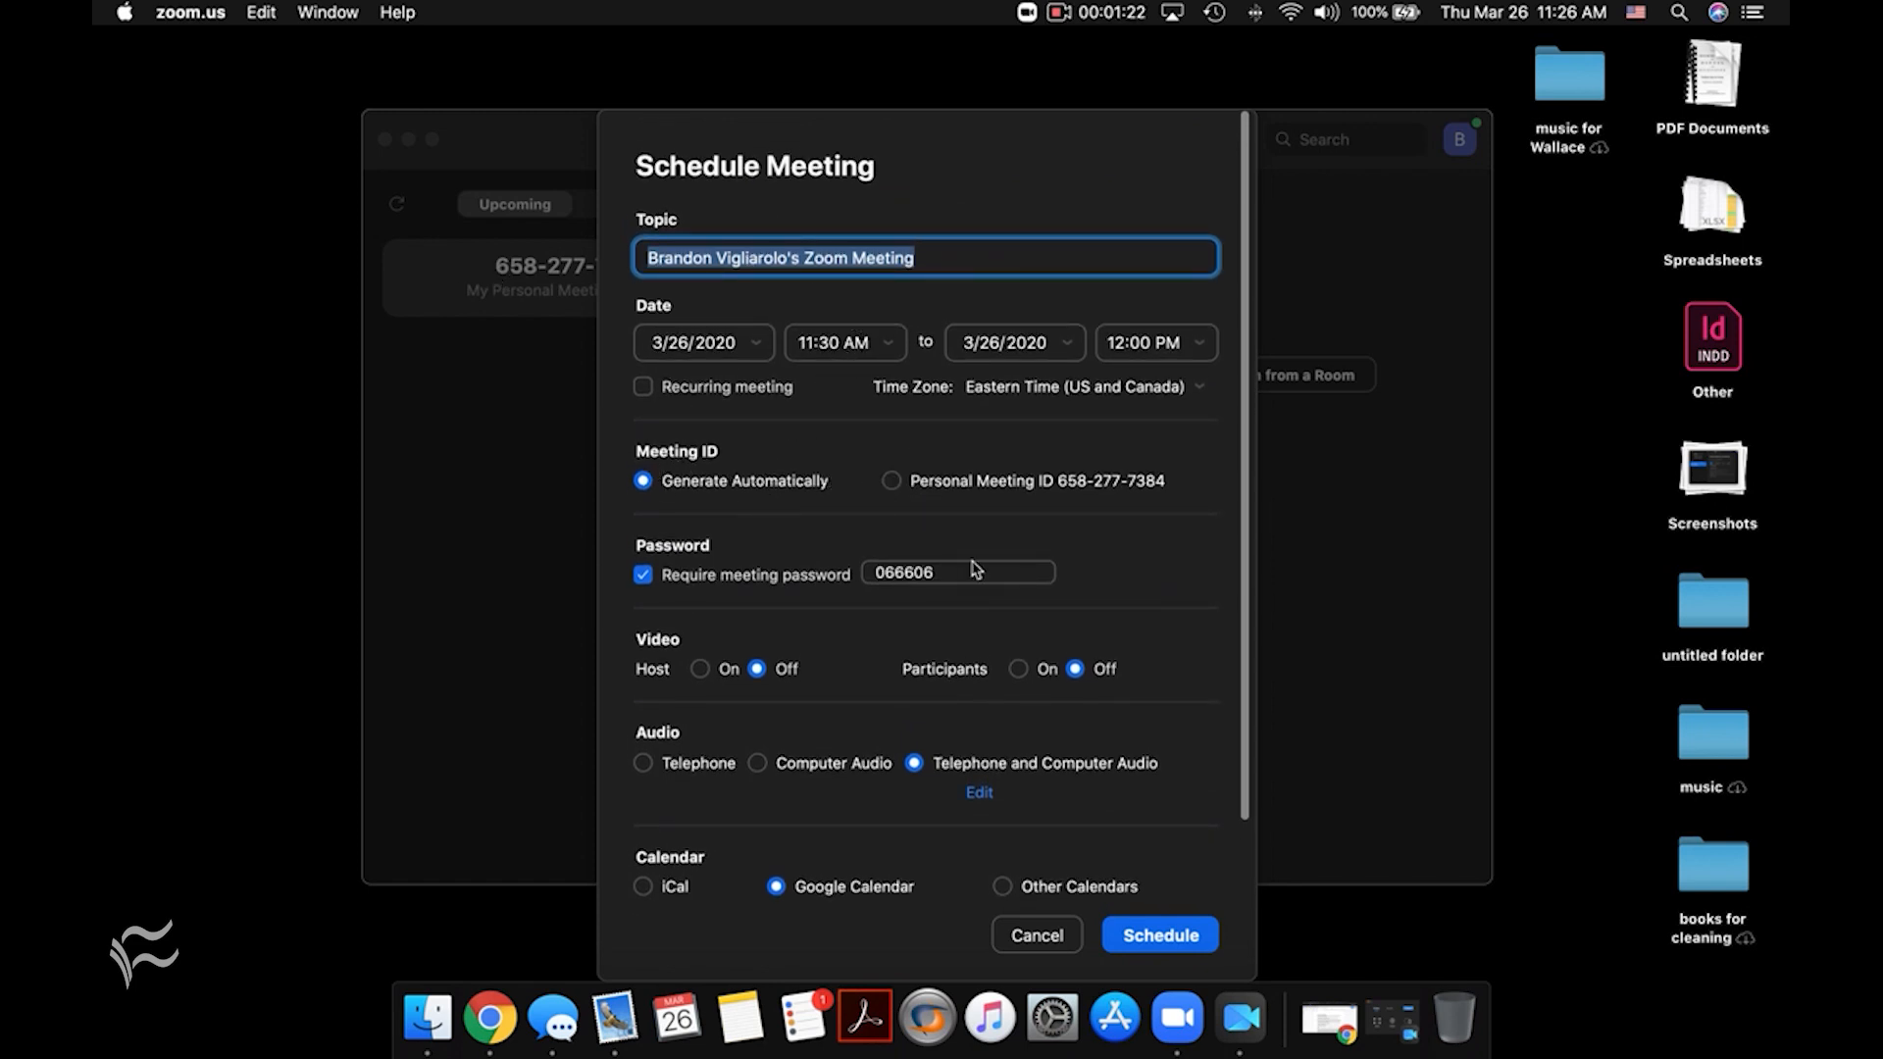
pyautogui.moveTo(596, 749)
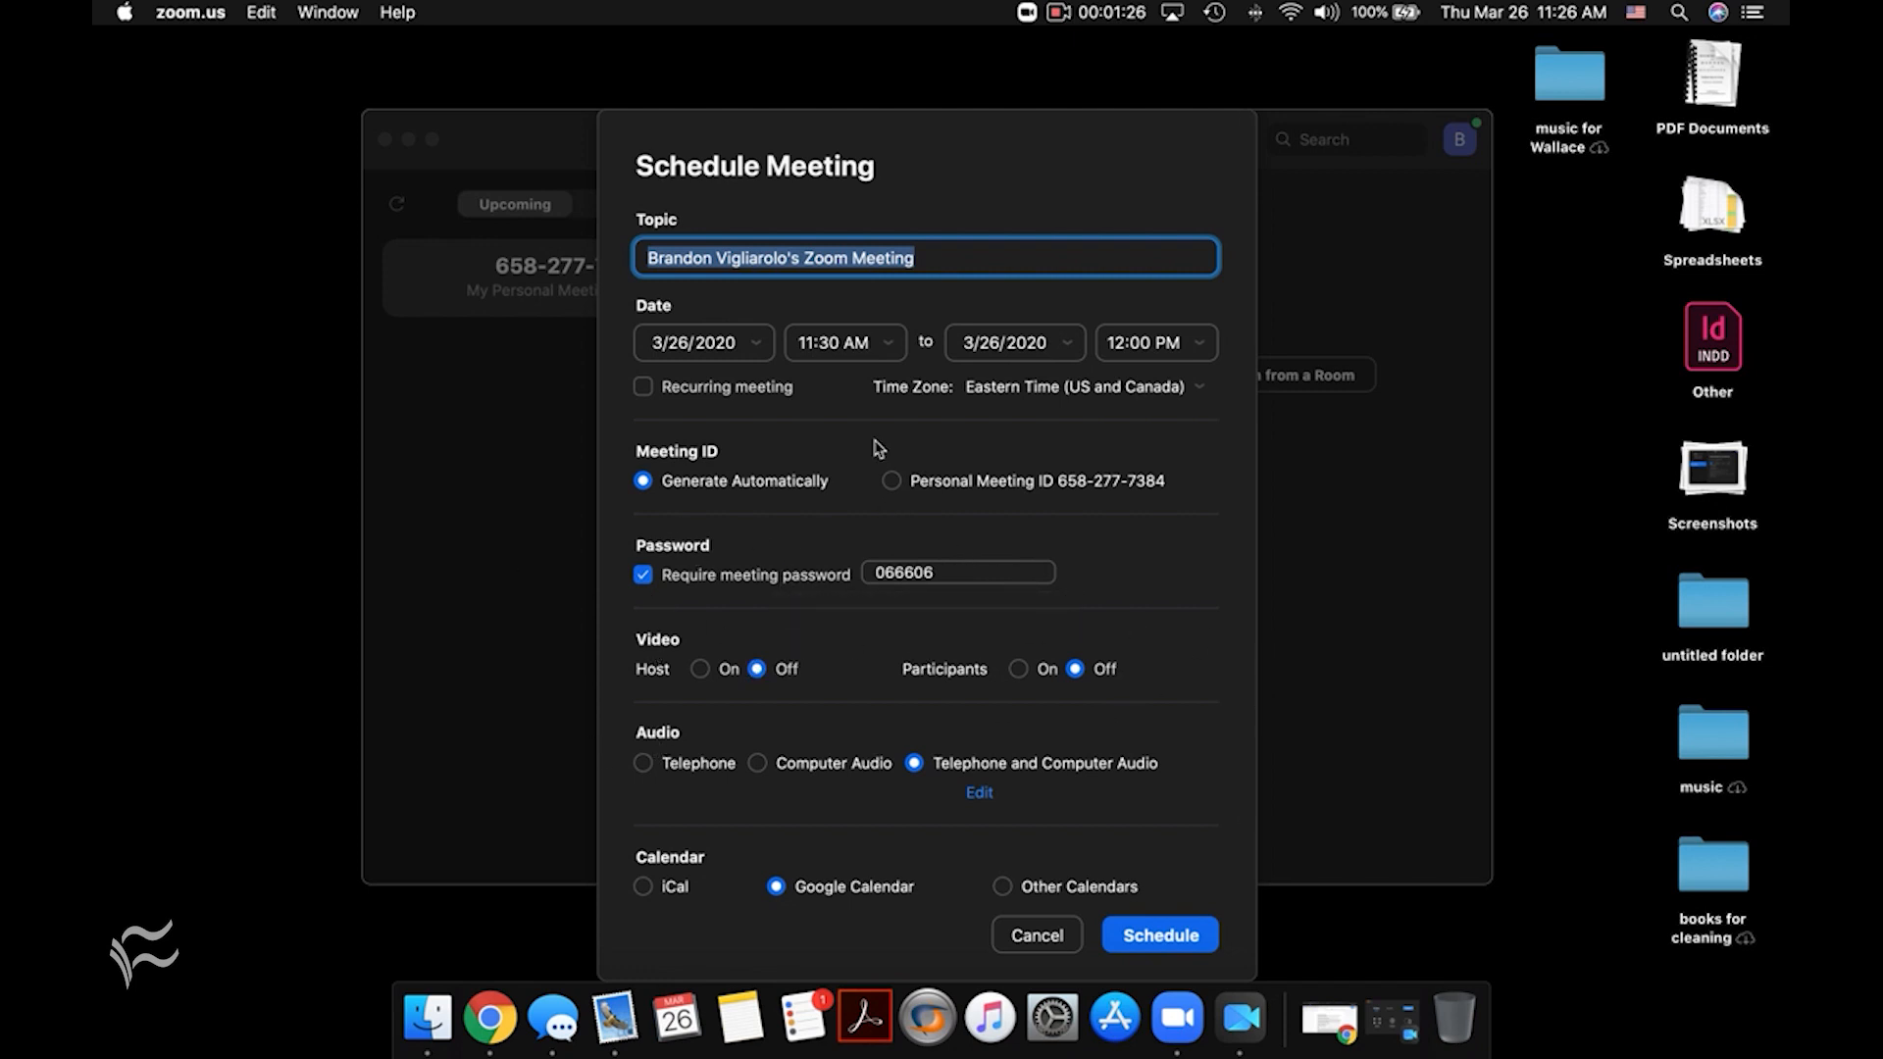
pyautogui.scroll(-3)
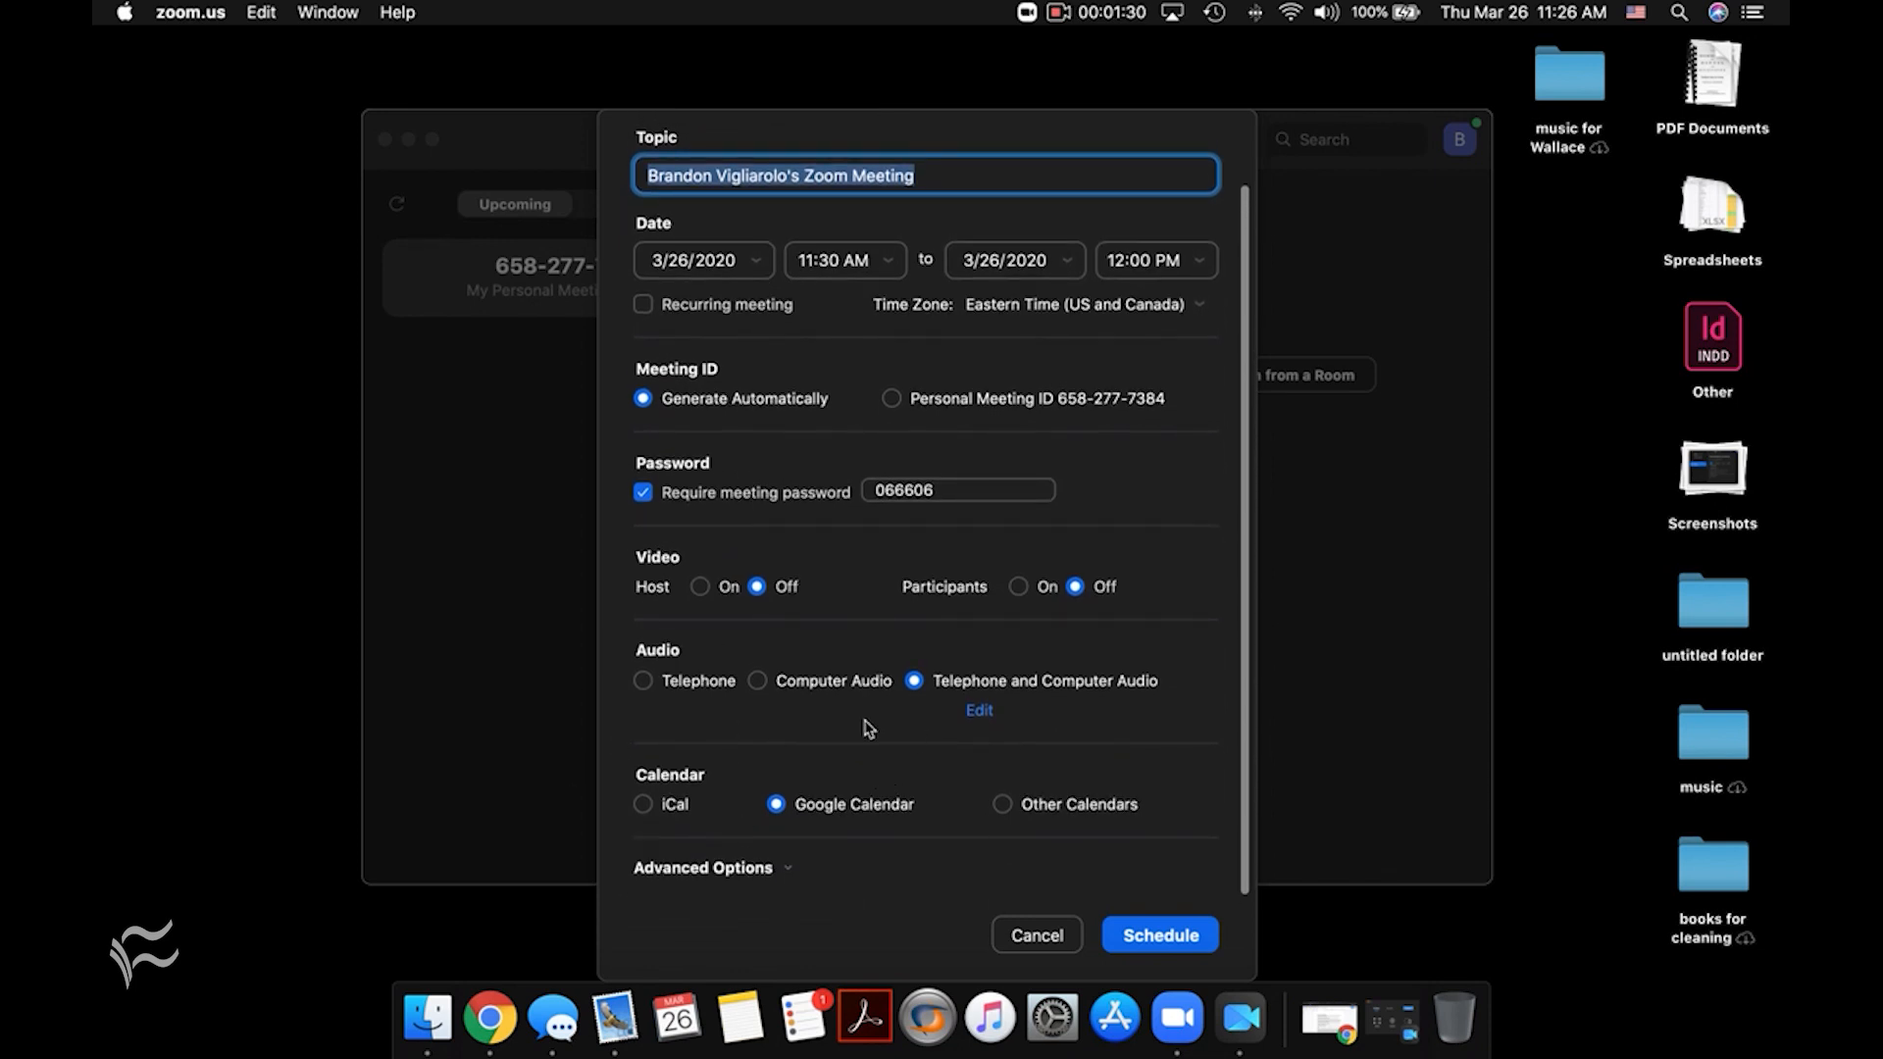
pyautogui.moveTo(1161, 769)
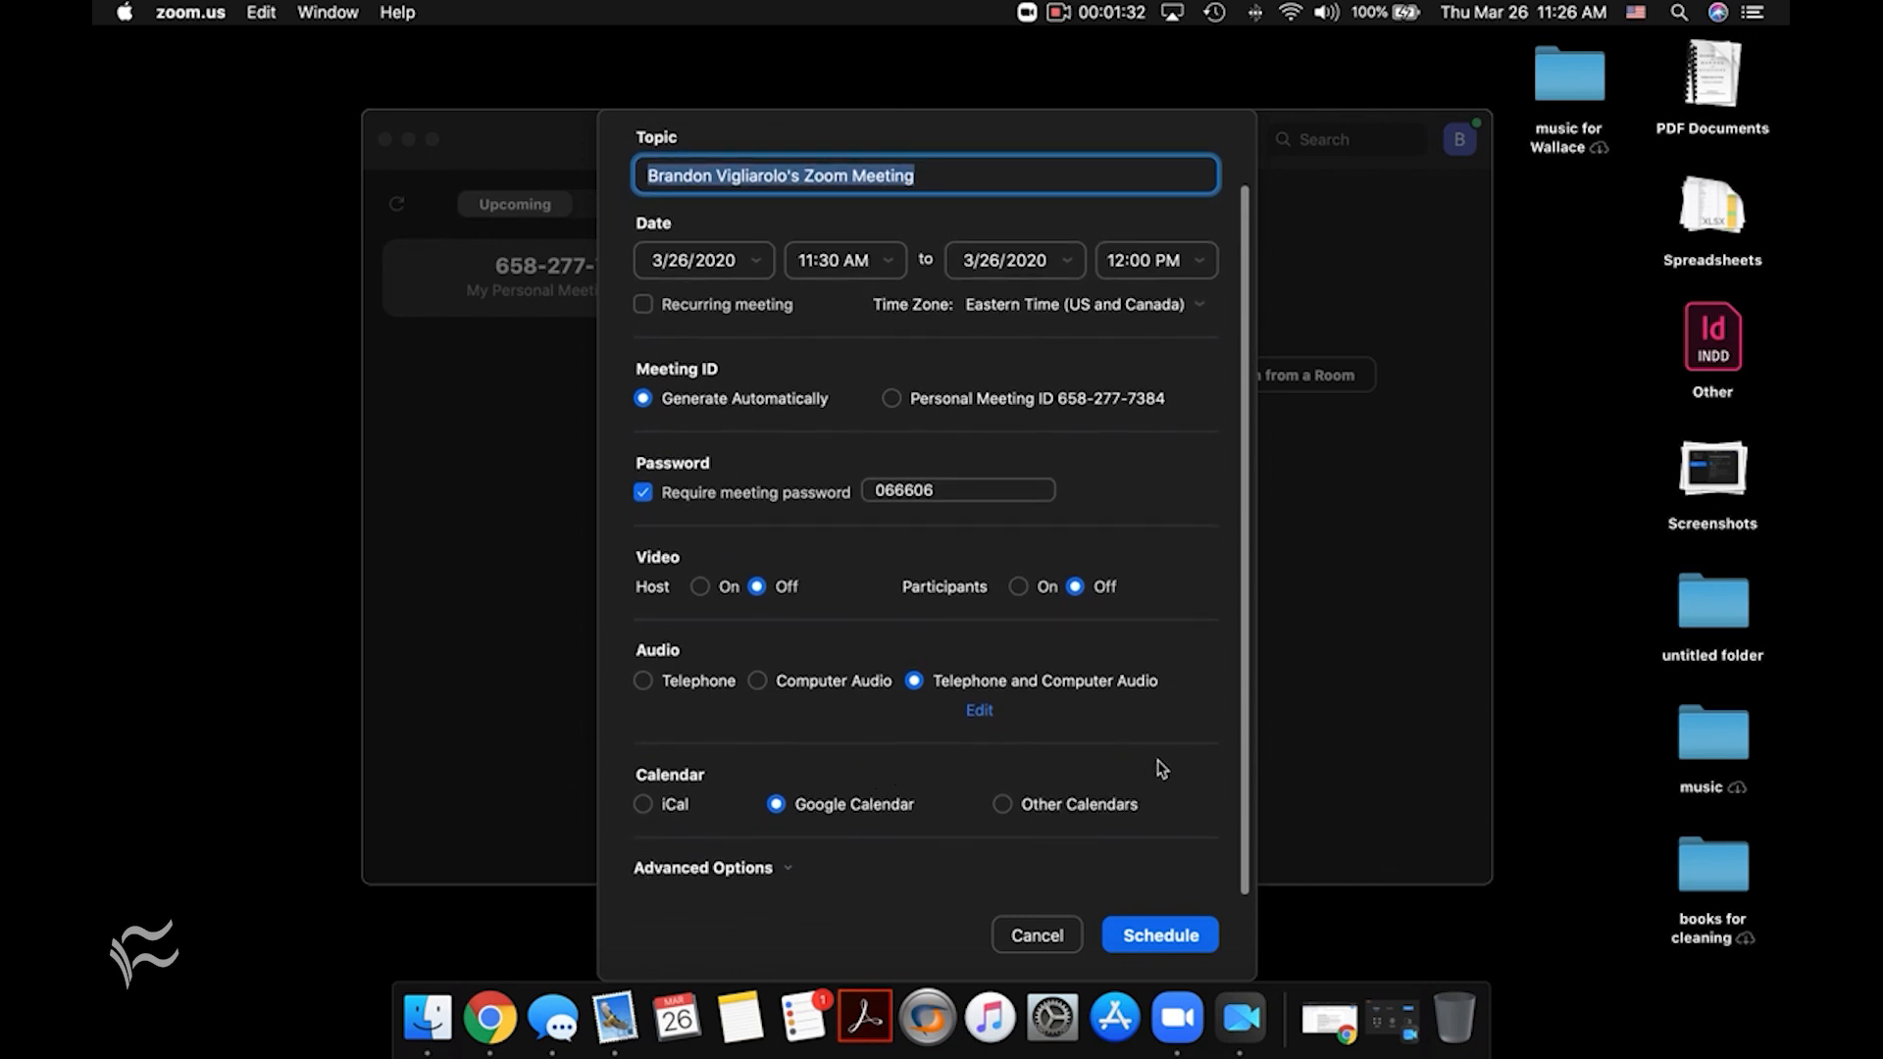
pyautogui.moveTo(627, 832)
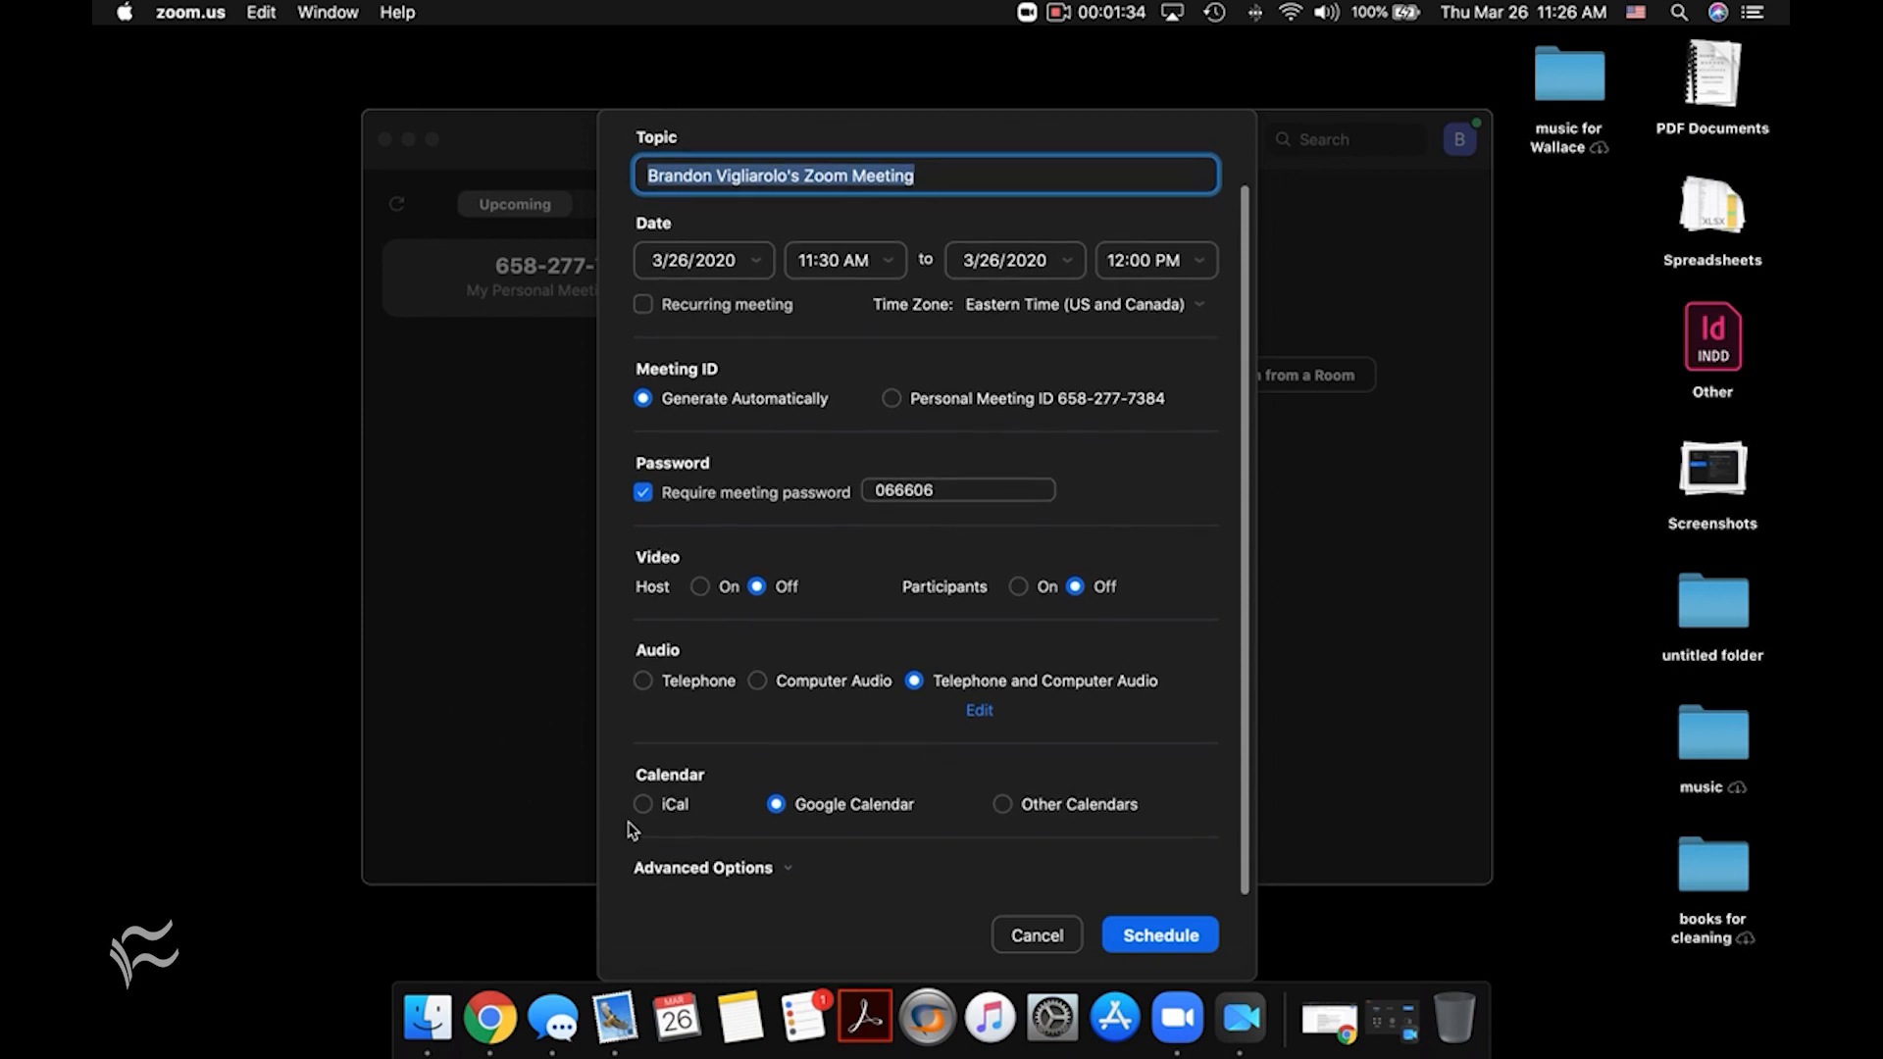
pyautogui.click(644, 804)
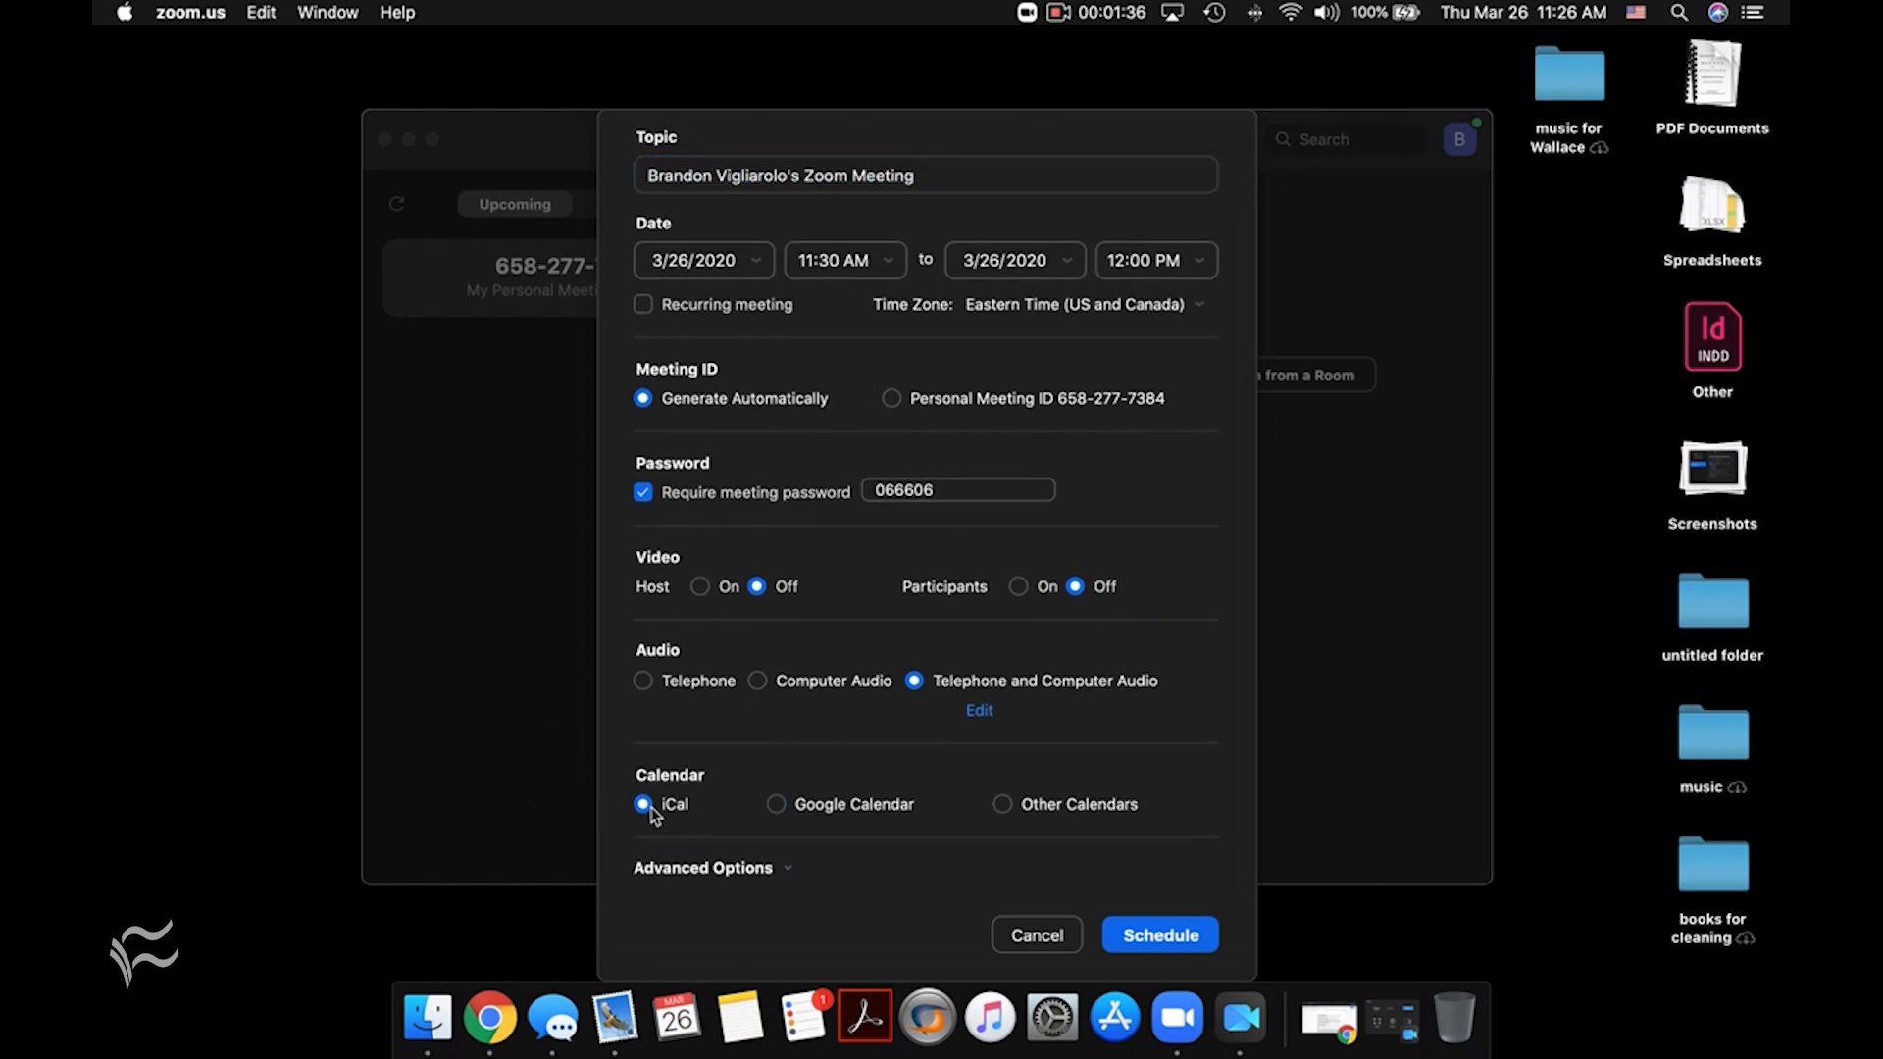
pyautogui.moveTo(801, 836)
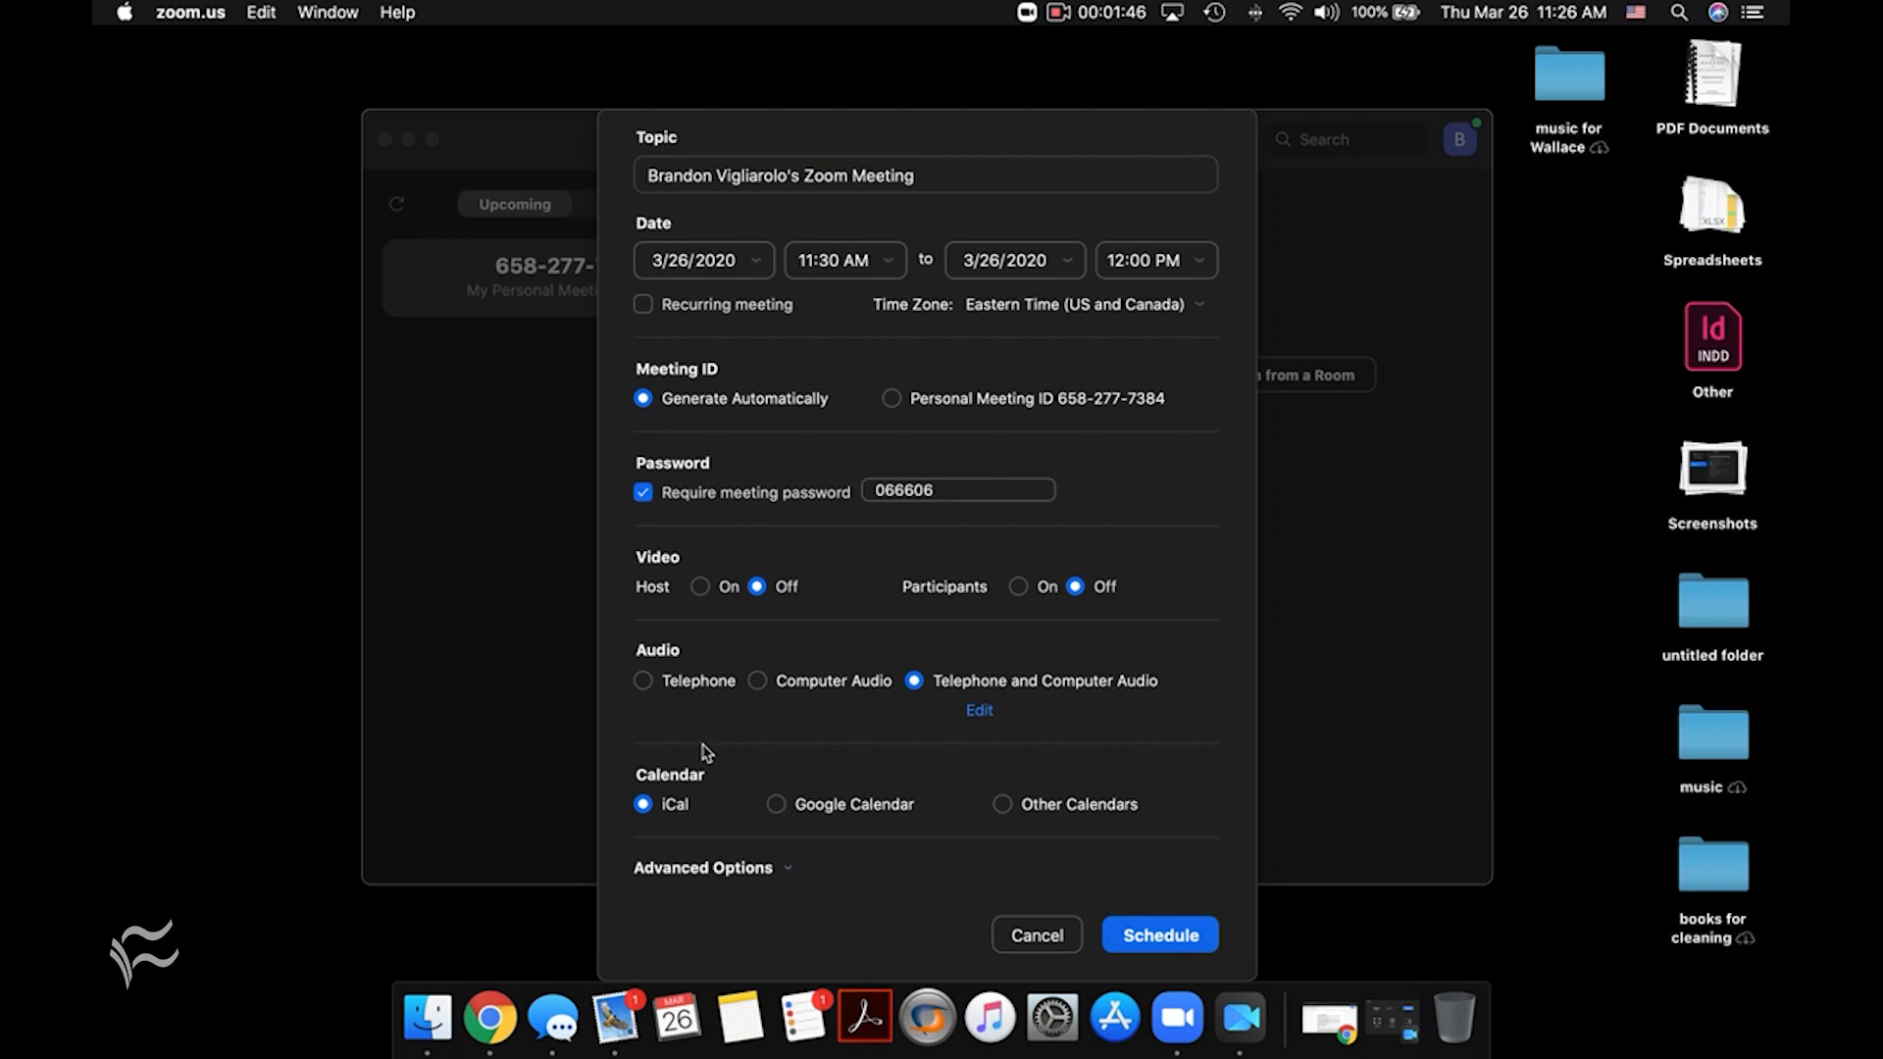
# Schedule the meeting and add its event to the Work calendar.
pyautogui.click(1157, 934)
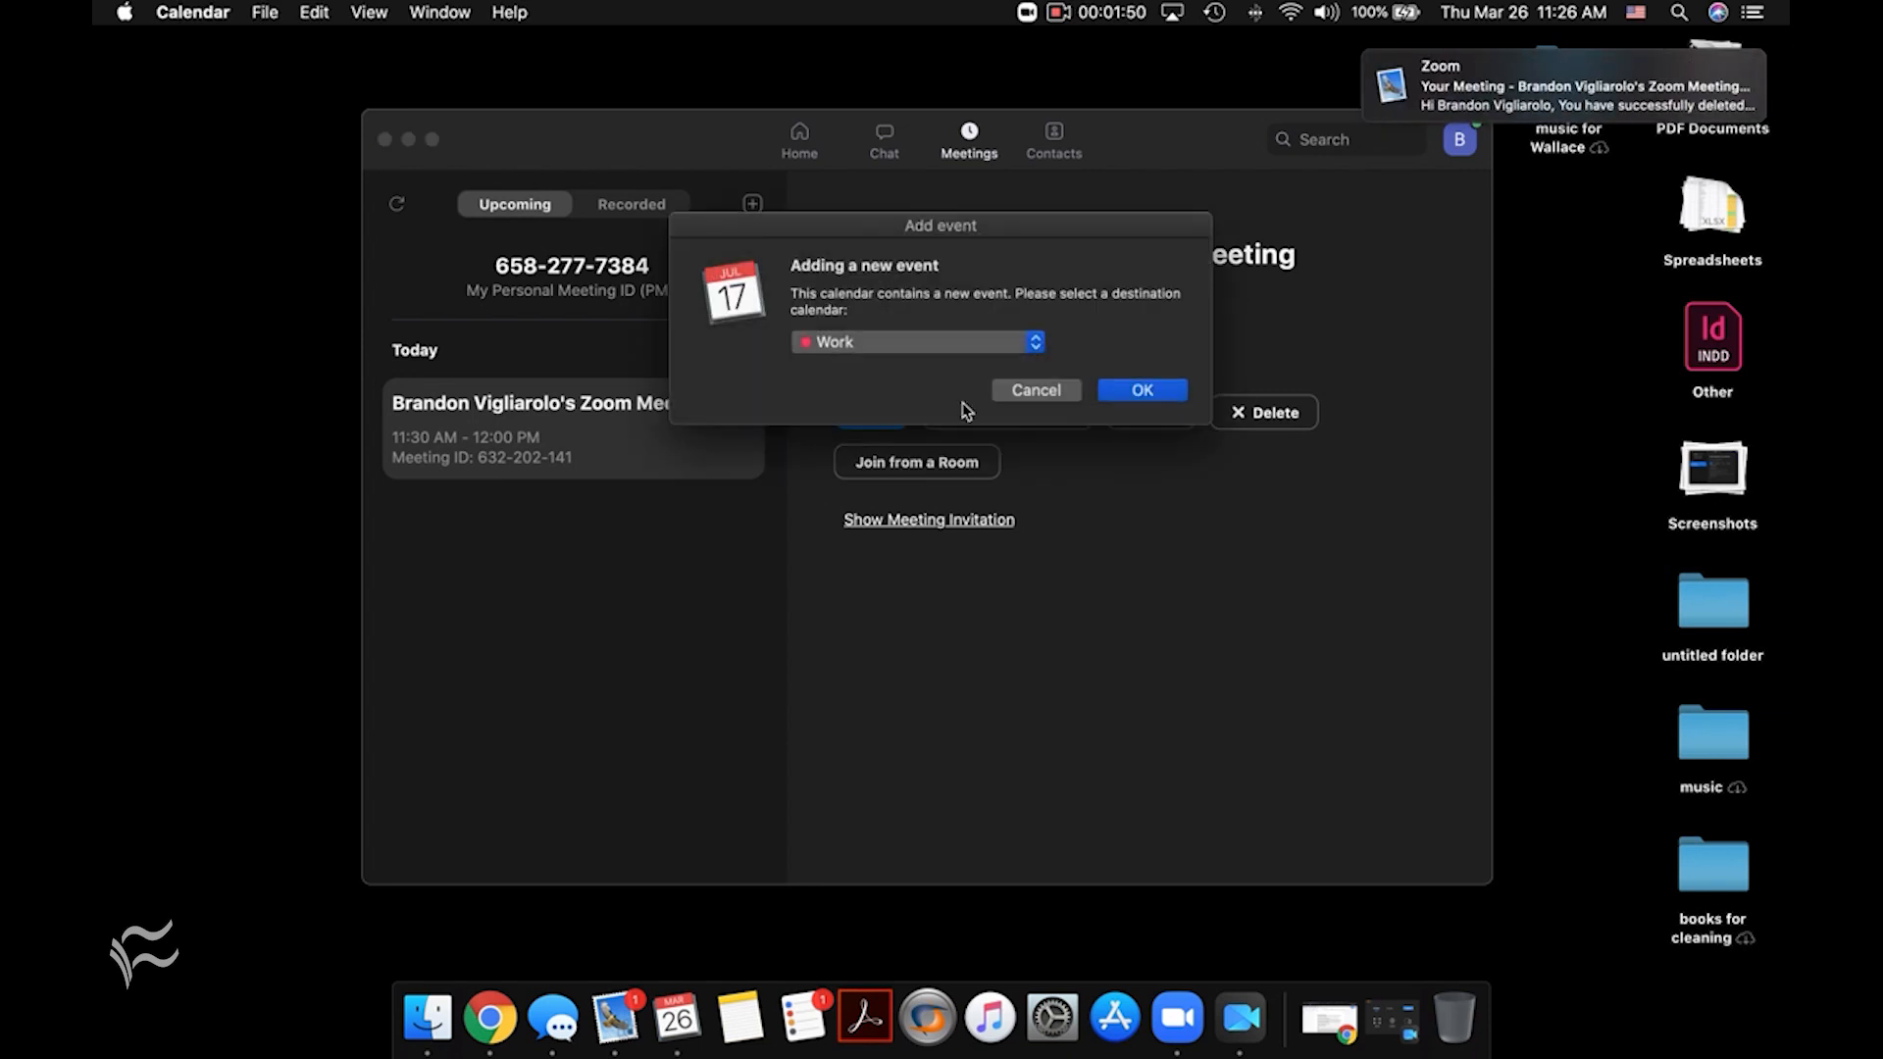
pyautogui.moveTo(863, 339)
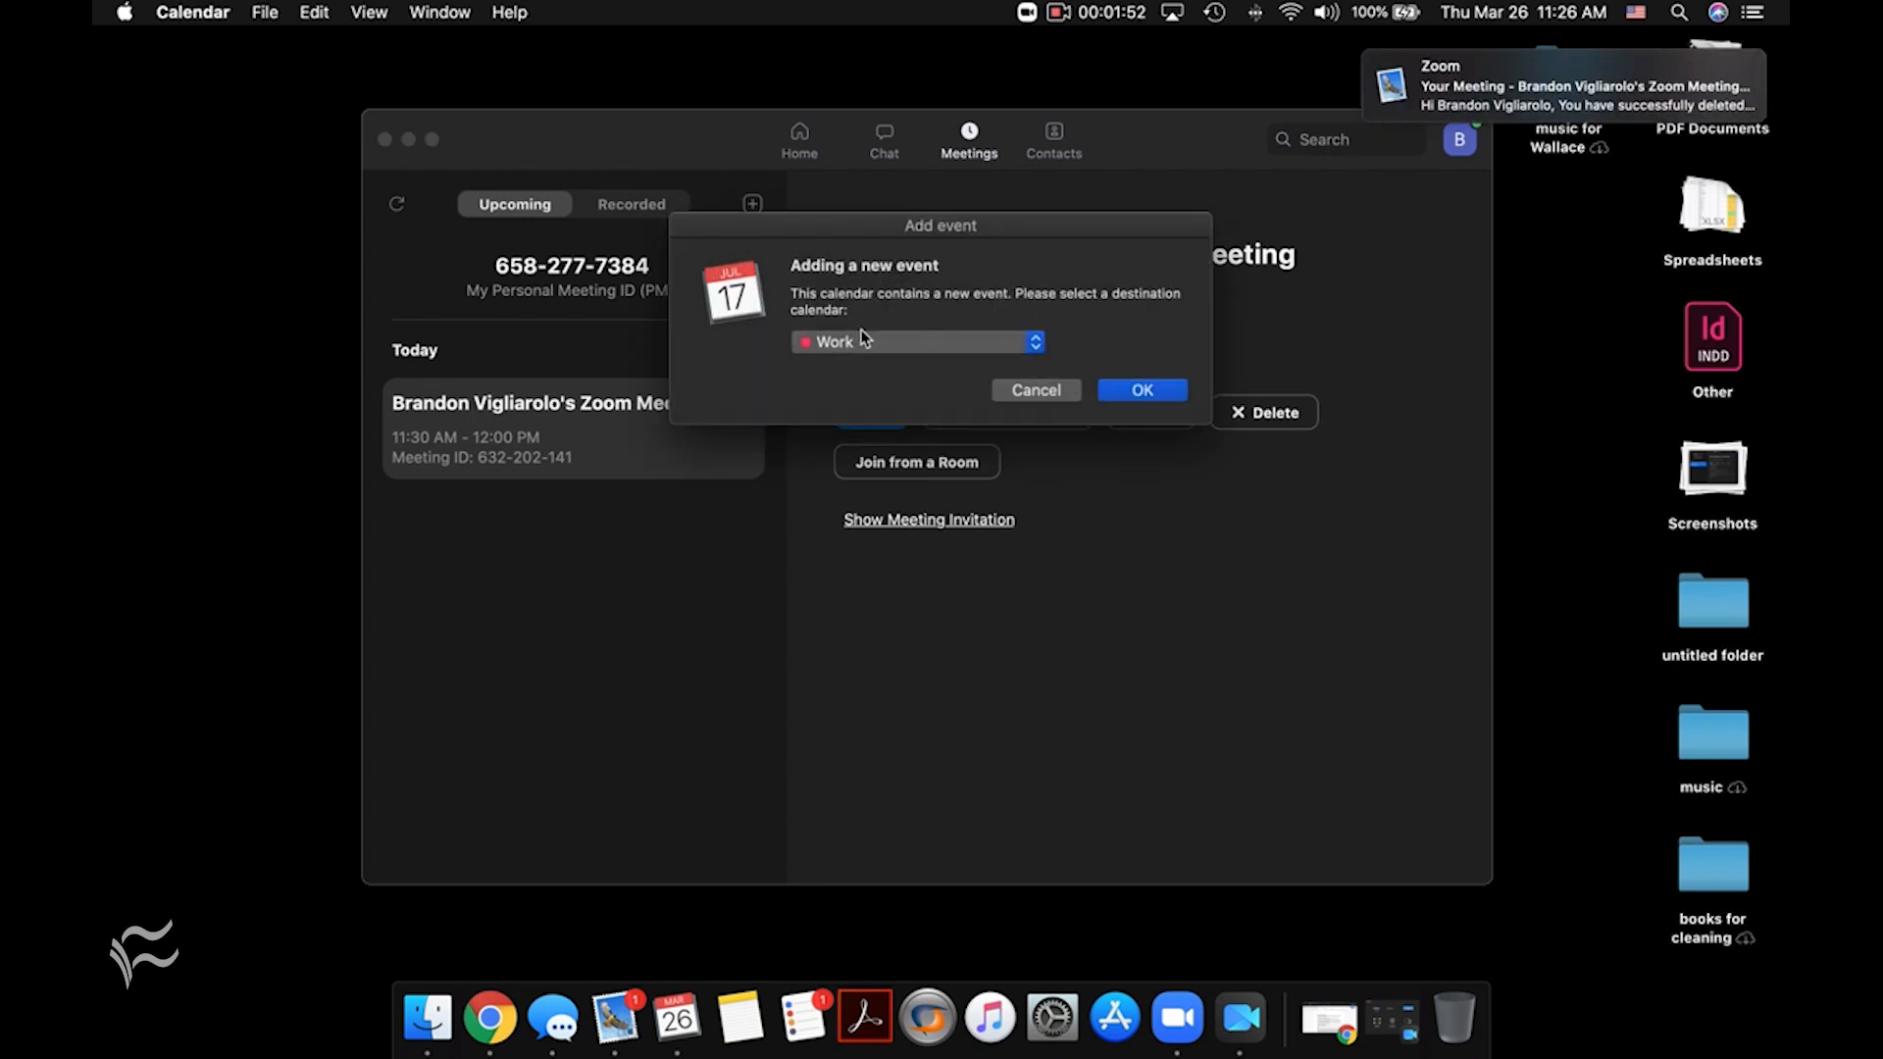
pyautogui.click(1140, 389)
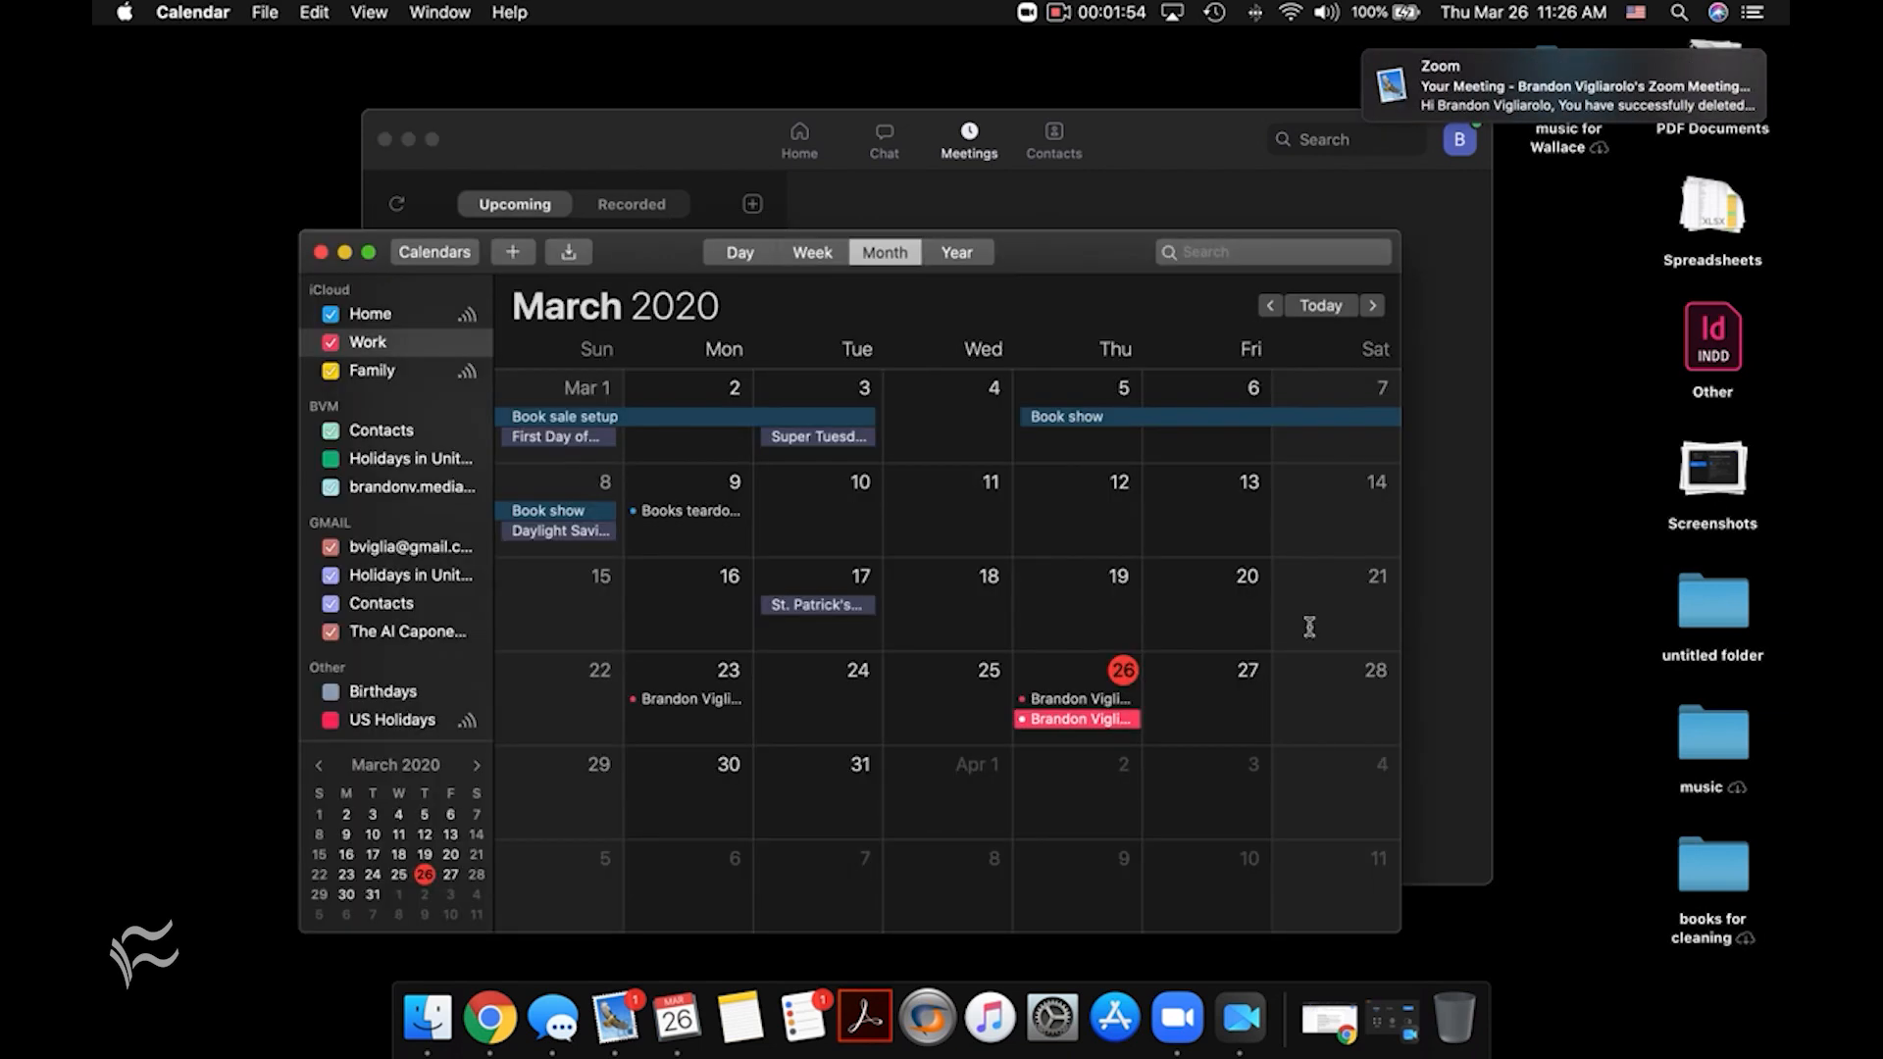
# Show the March 26 Zoom event's join link, meeting ID, password and 10-minute alert.
pyautogui.click(1075, 718)
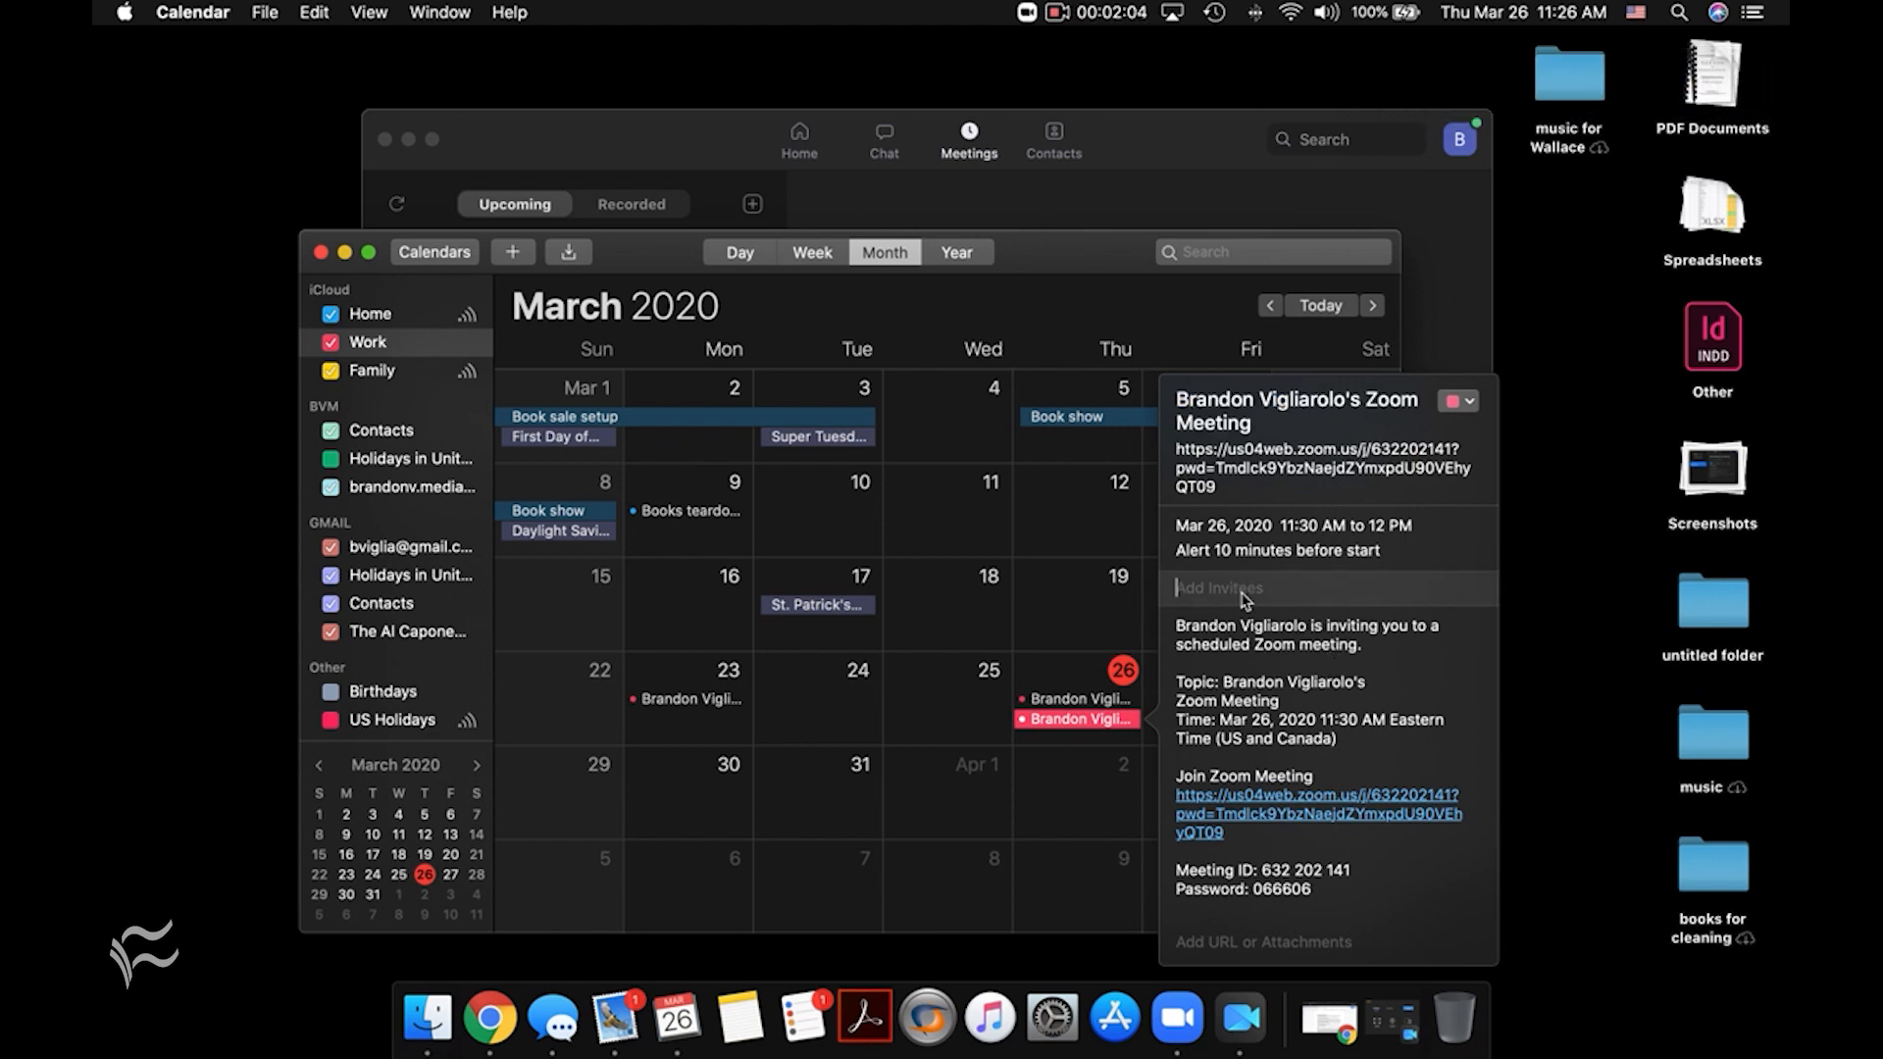
pyautogui.moveTo(1116, 746)
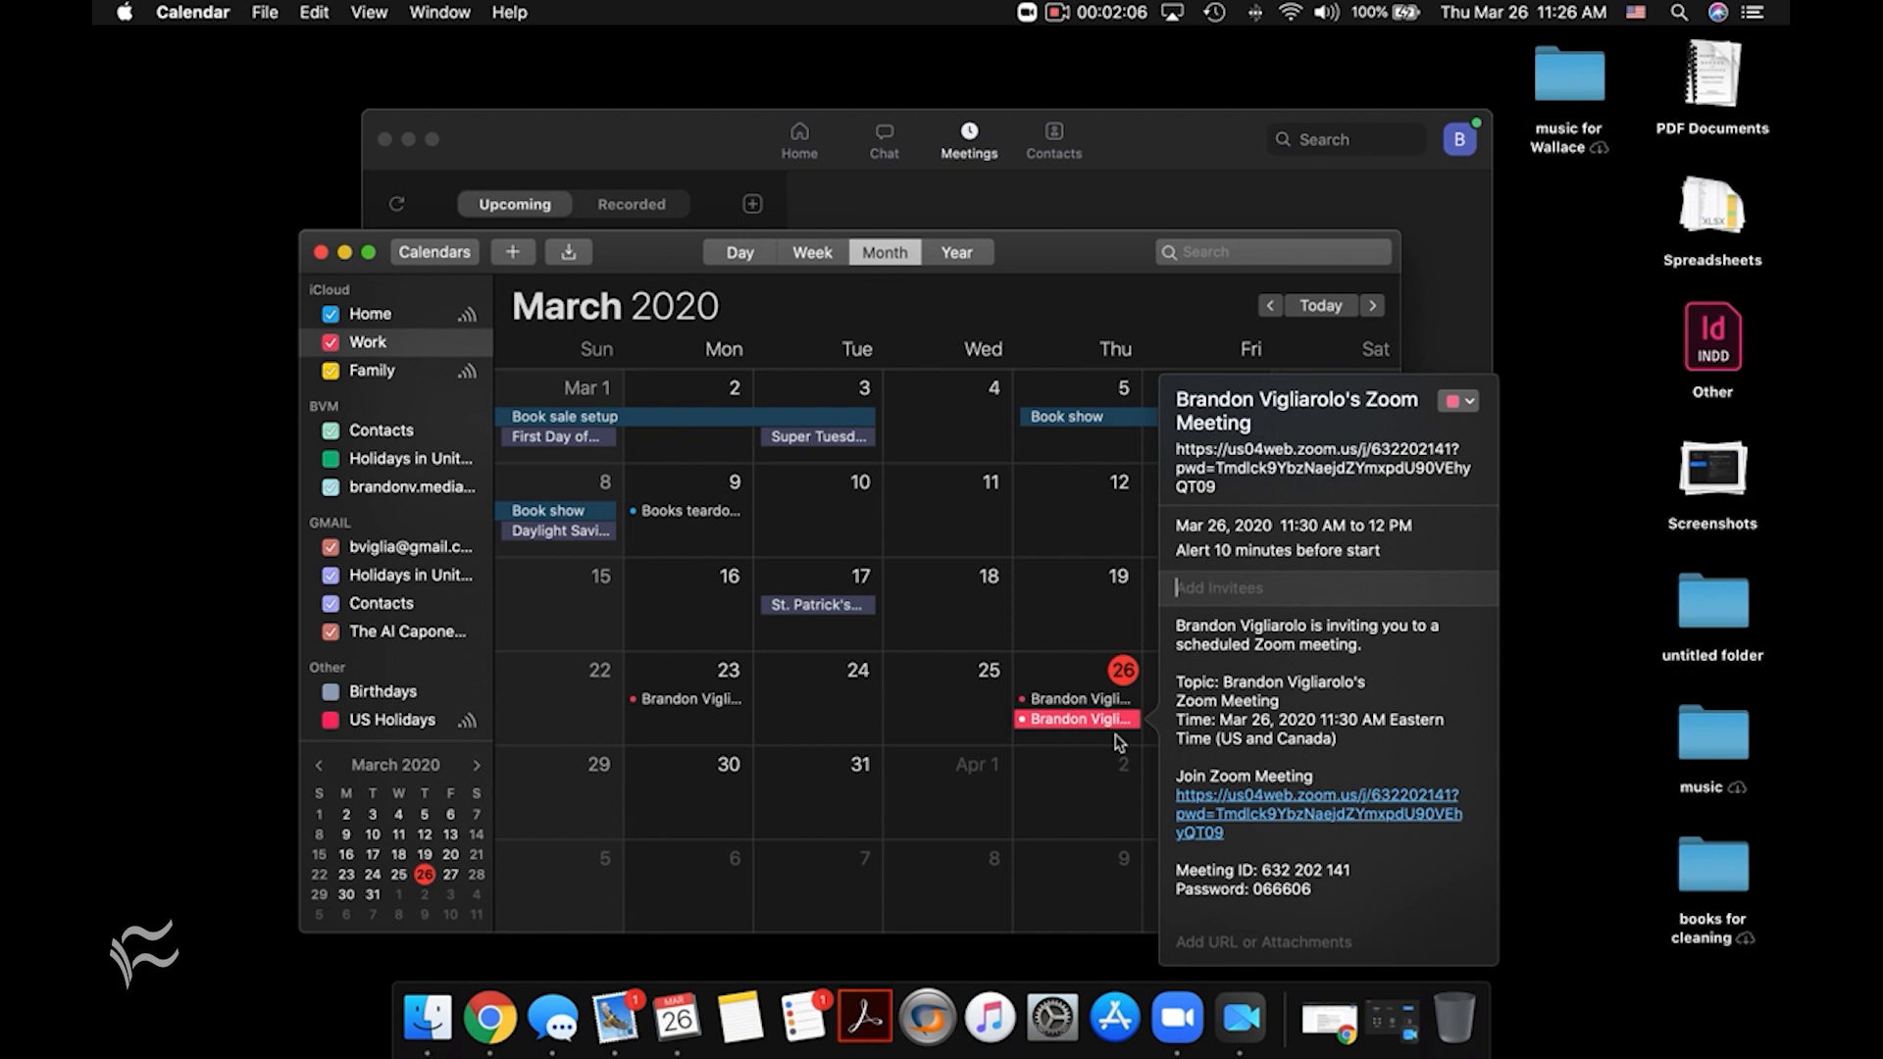
pyautogui.moveTo(1151, 159)
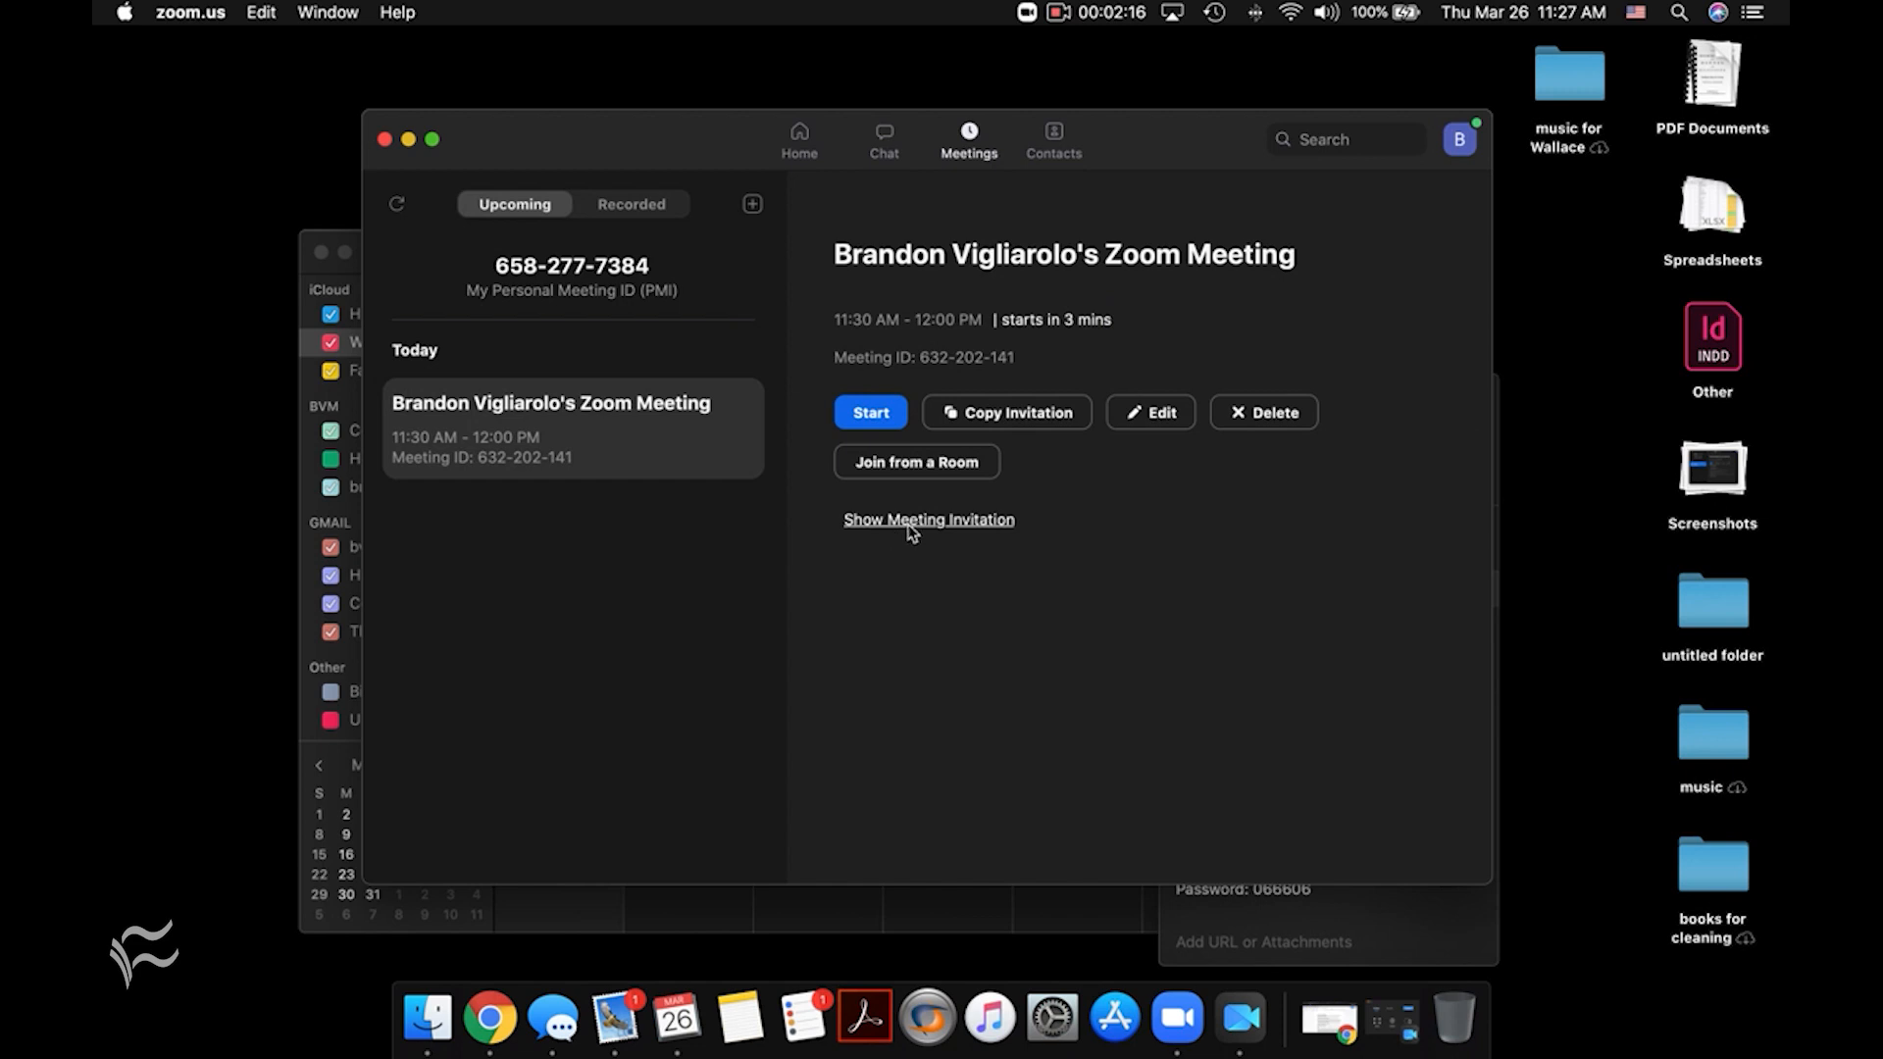
# Reveal the scheduled meeting's invitation text and copy it to the clipboard.
pyautogui.click(928, 518)
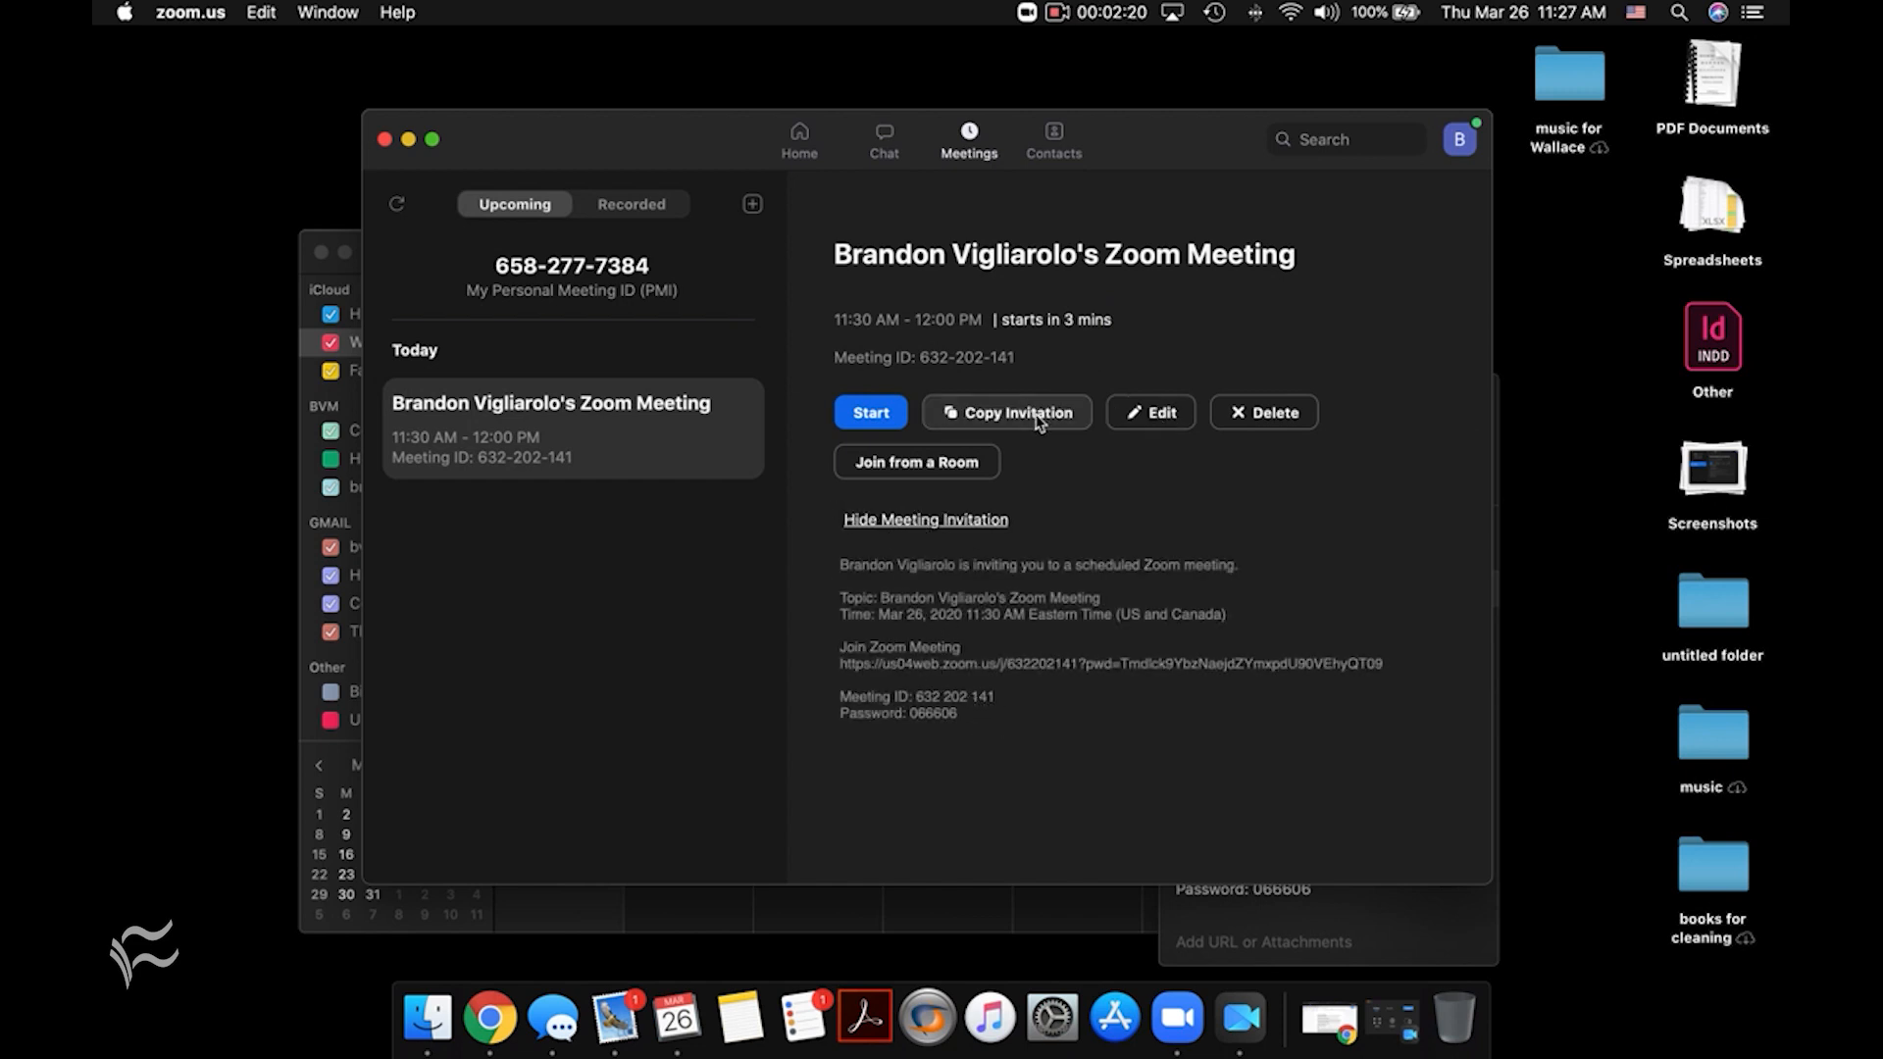
pyautogui.click(1009, 412)
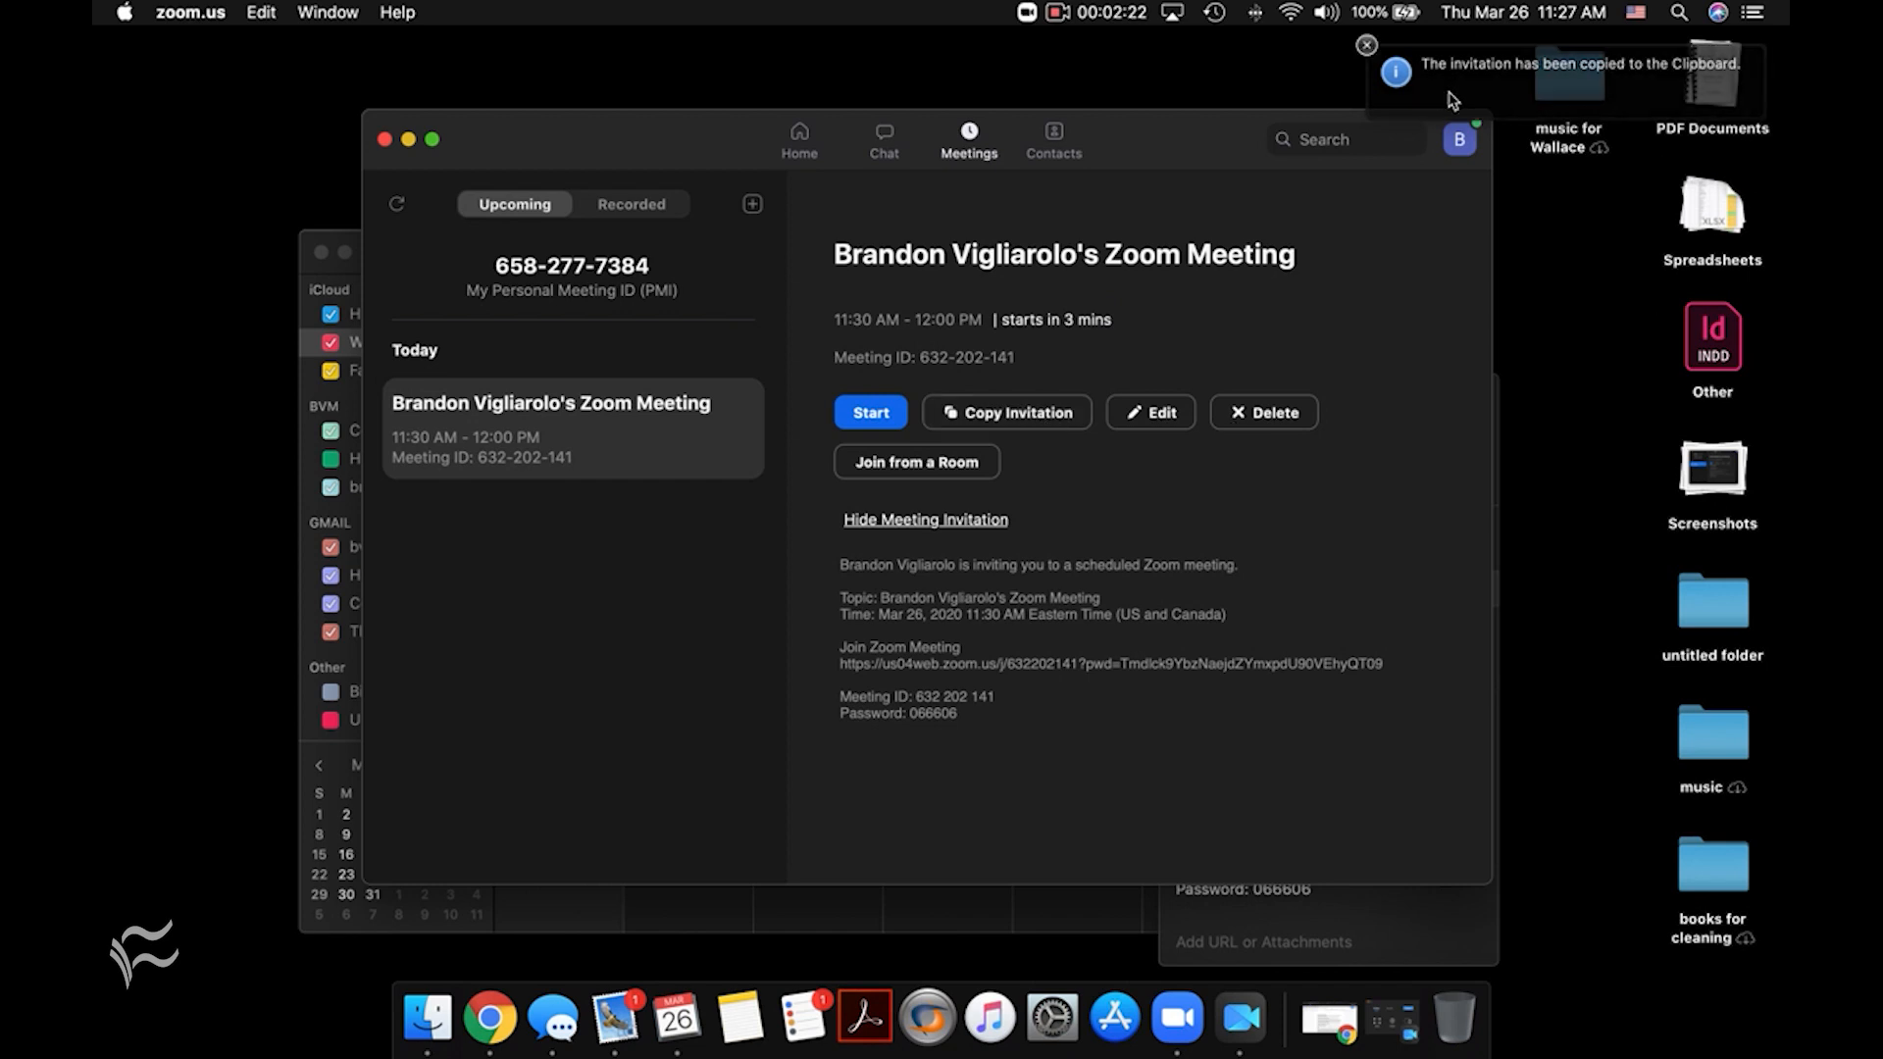